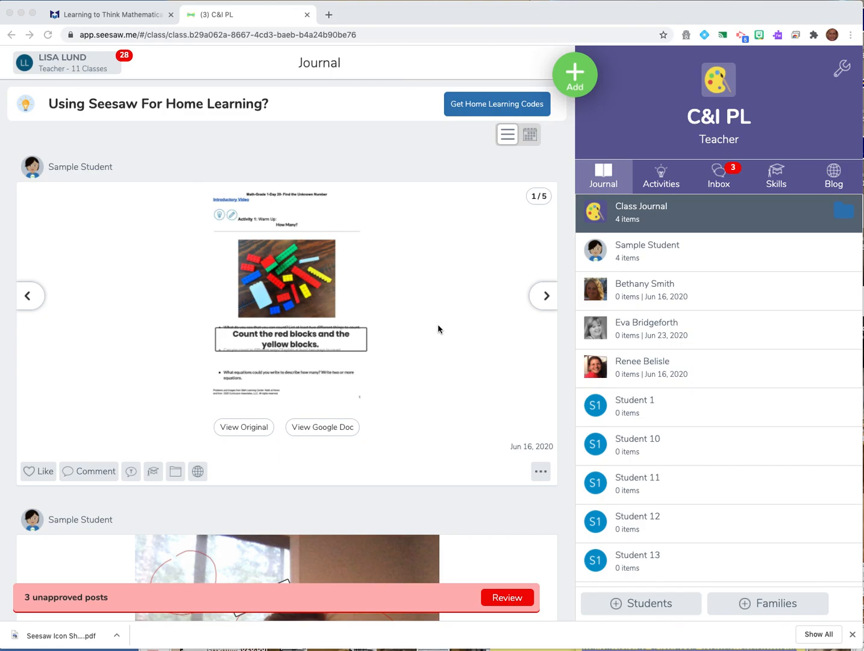
{"action": "mouse_move", "coordinate": [312, 360]}
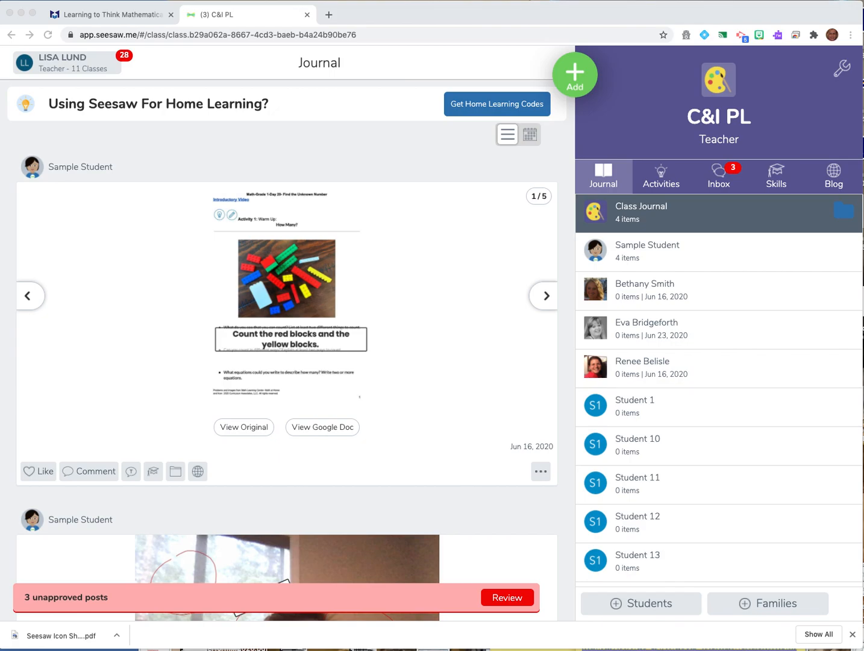
{"action": "mouse_move", "coordinate": [575, 197]}
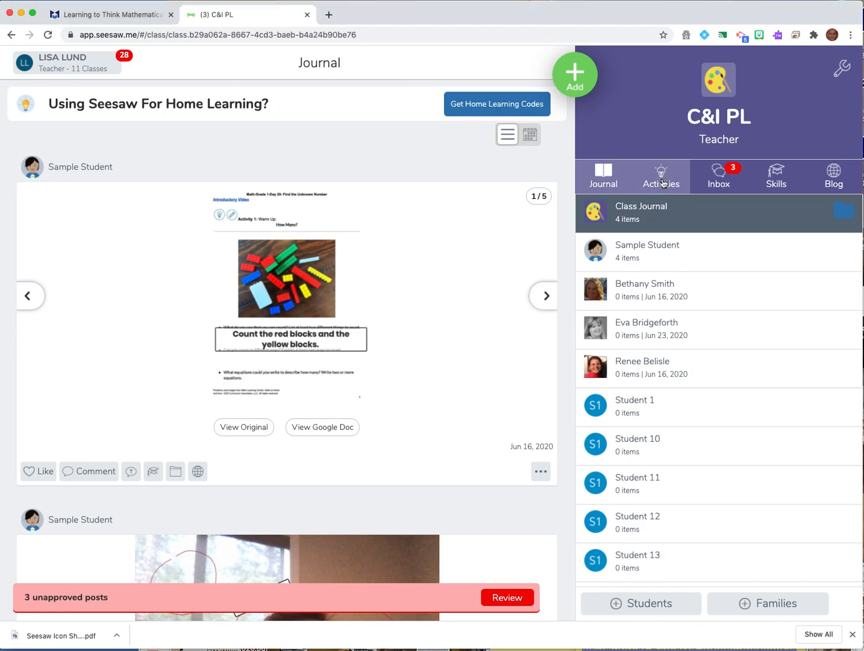
From C&I PL's Activities tab, open the Browse Activity Library view.
{"action": "left_click", "coordinate": [661, 176]}
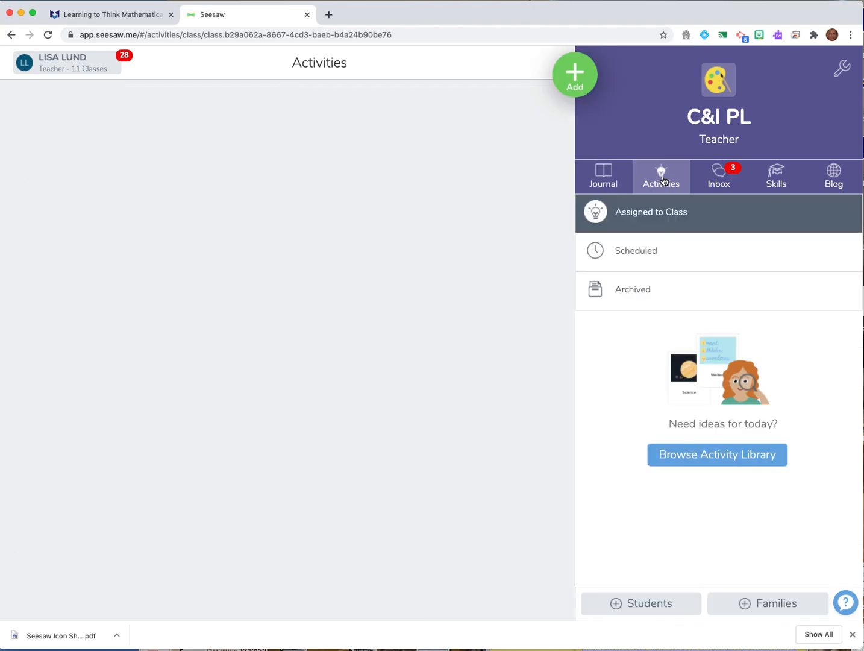
{"action": "left_click", "coordinate": [661, 176]}
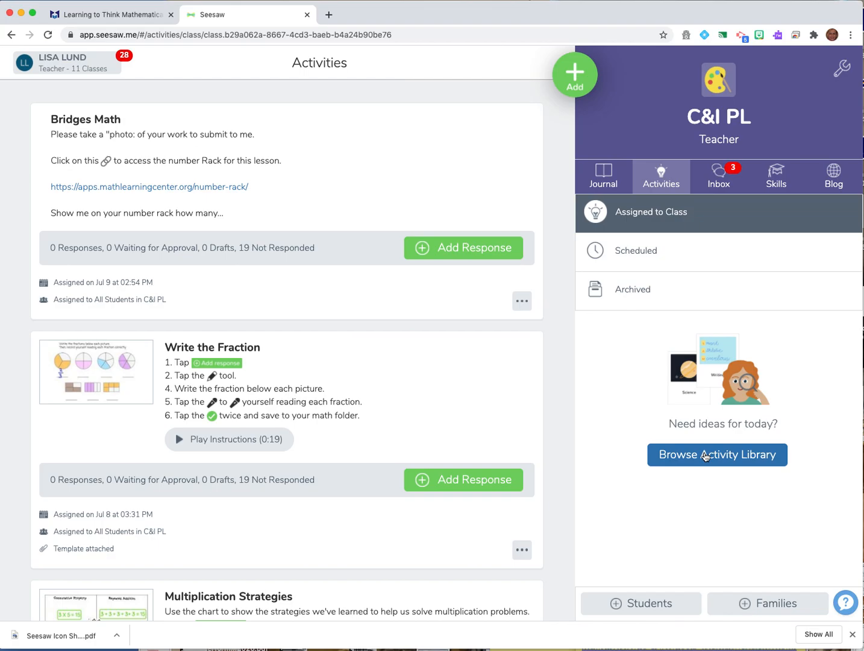
{"action": "left_click", "coordinate": [717, 455]}
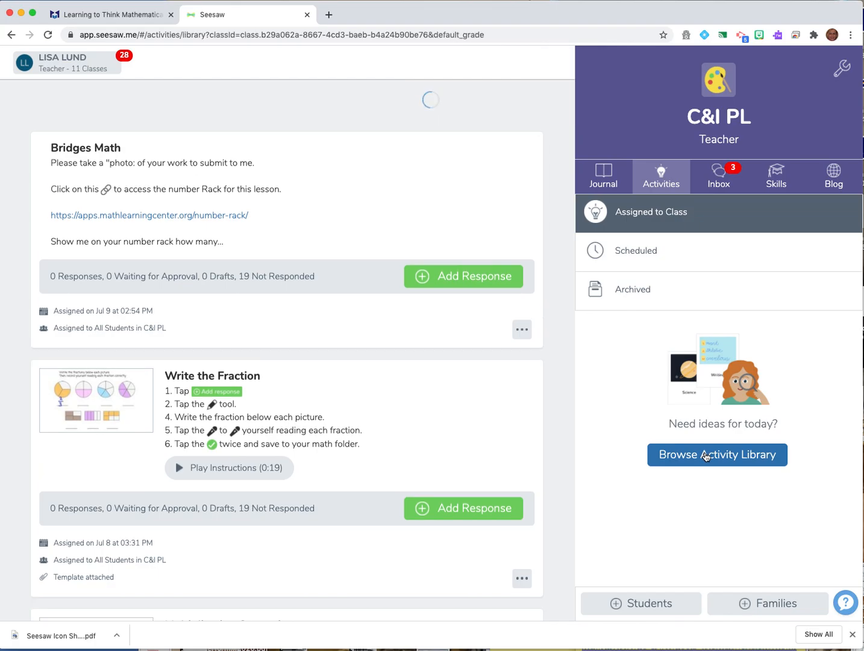
{"action": "left_click", "coordinate": [716, 455]}
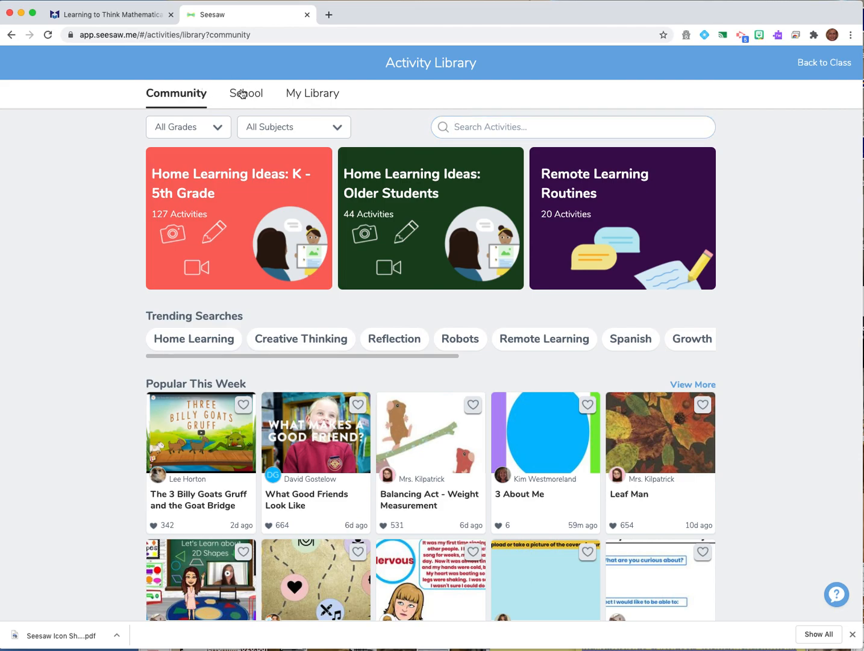
Browse the Denver Public School Sandbox School library, then switch to My Library.
{"action": "left_click", "coordinate": [246, 94]}
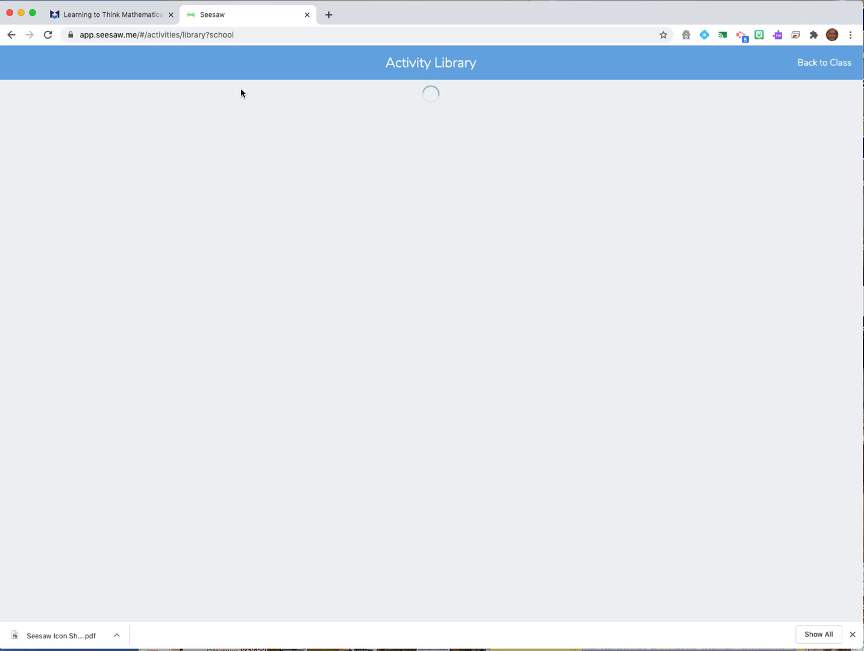
{"action": "left_click", "coordinate": [244, 93]}
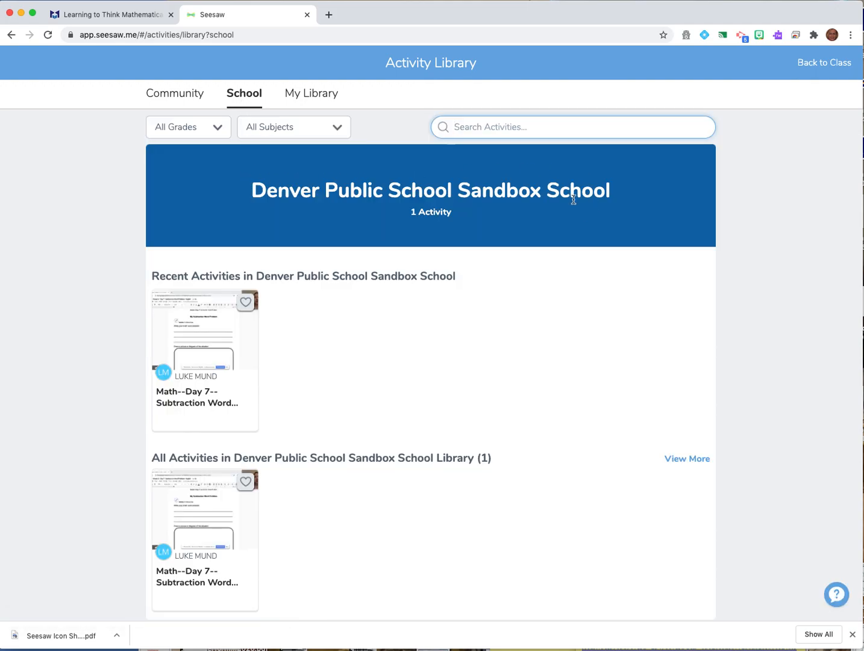
{"action": "mouse_move", "coordinate": [488, 400]}
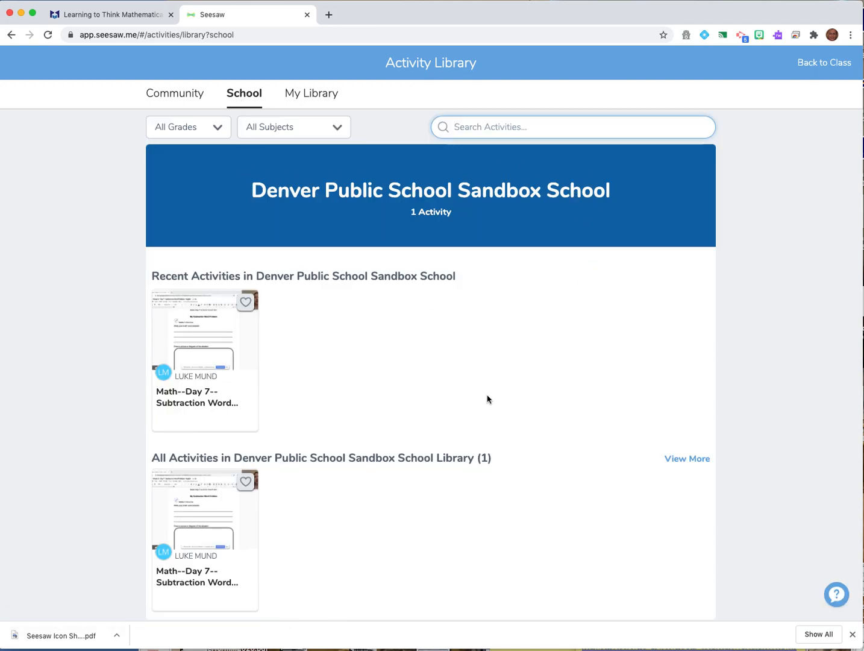
{"action": "mouse_move", "coordinate": [314, 315]}
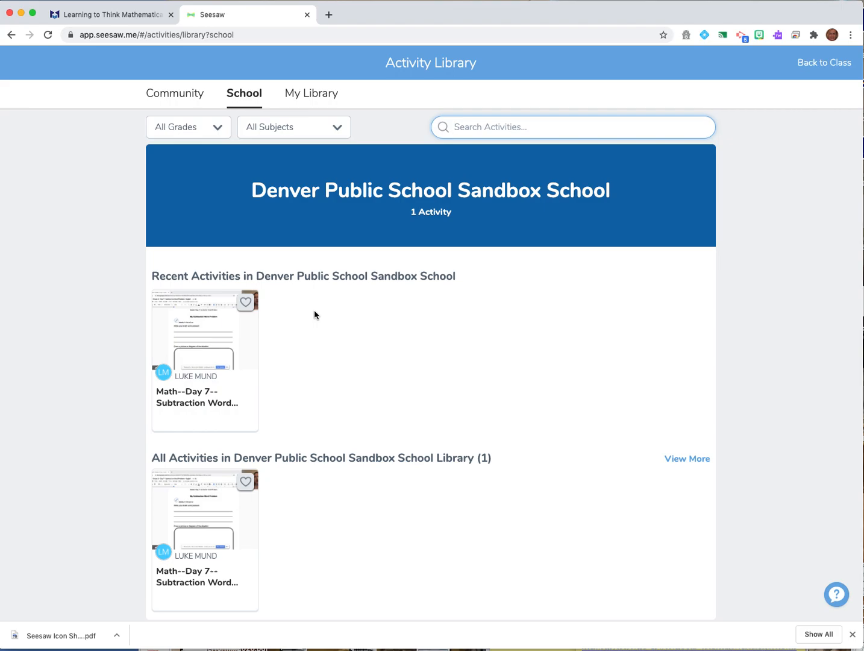
{"action": "scroll", "scroll_direction": "down", "scroll_amount": 3}
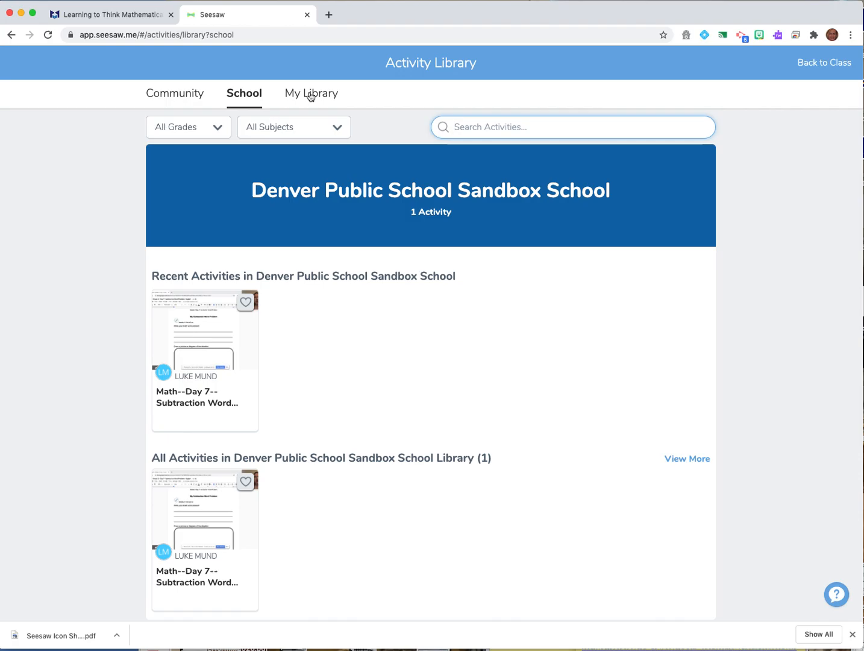
{"action": "left_click", "coordinate": [311, 93]}
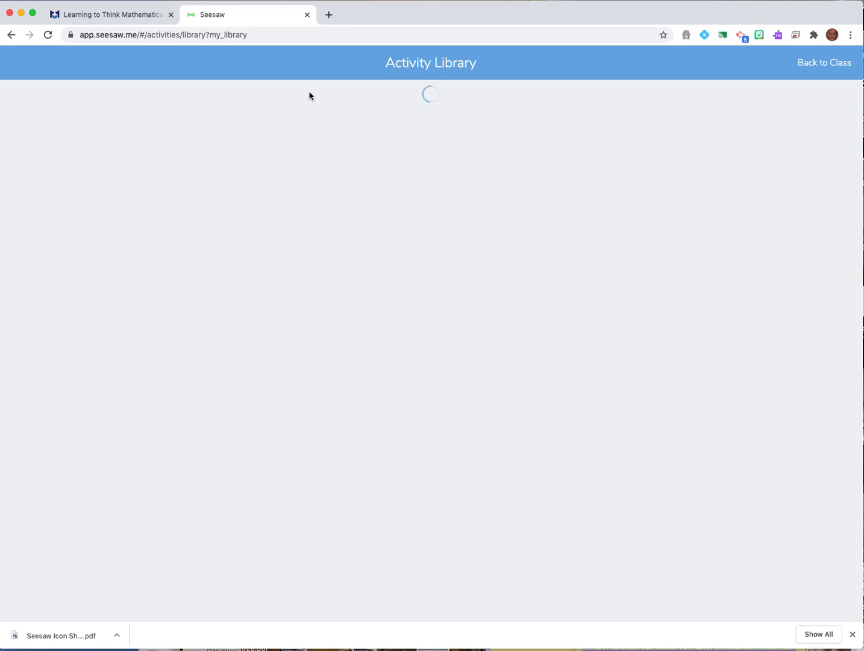
{"action": "left_click", "coordinate": [311, 93]}
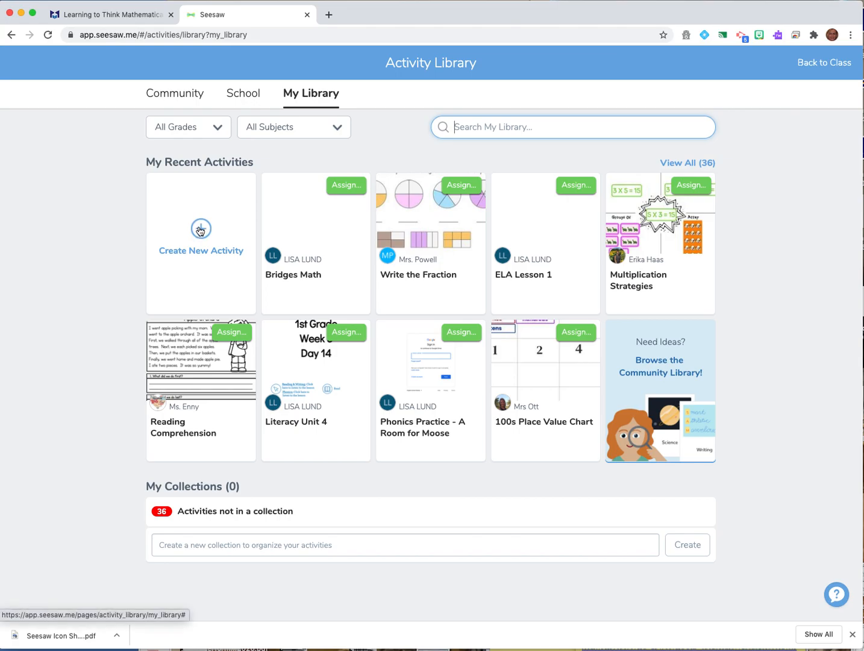
Create a new activity and name it 'Math: Lesson 1 - Meet the Rekenrek!'.
{"action": "left_click", "coordinate": [200, 235]}
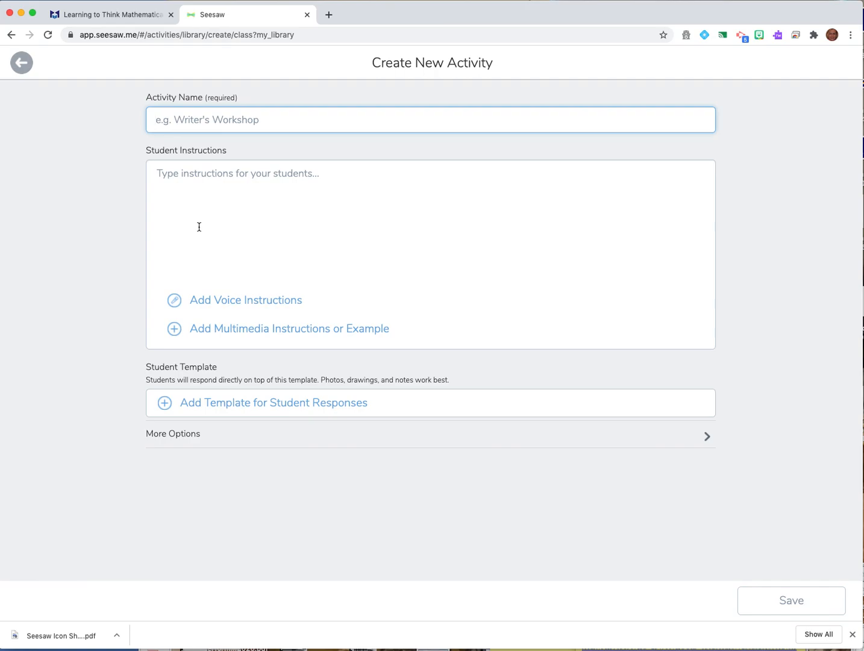
{"action": "left_click", "coordinate": [431, 120]}
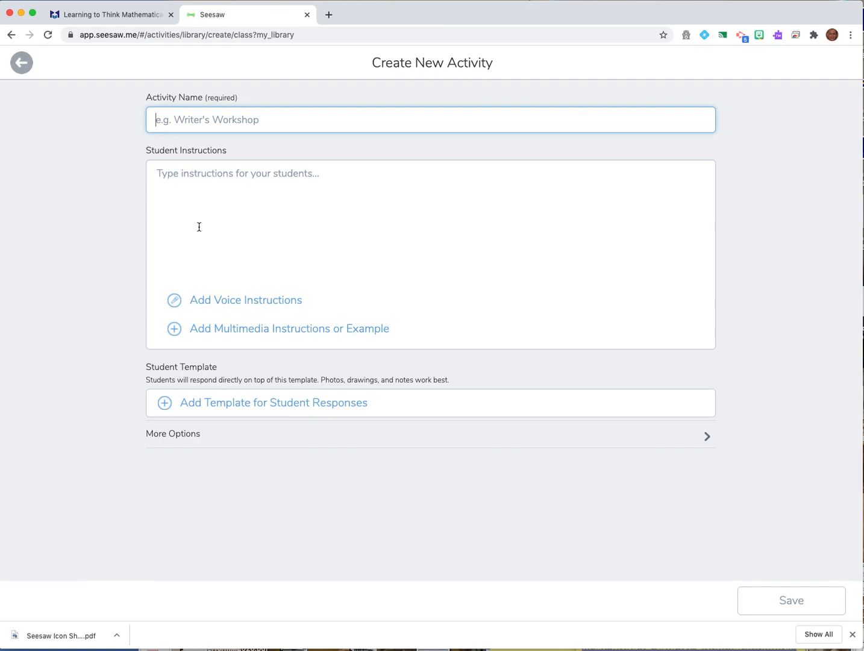
{"action": "type", "text": "Math"}
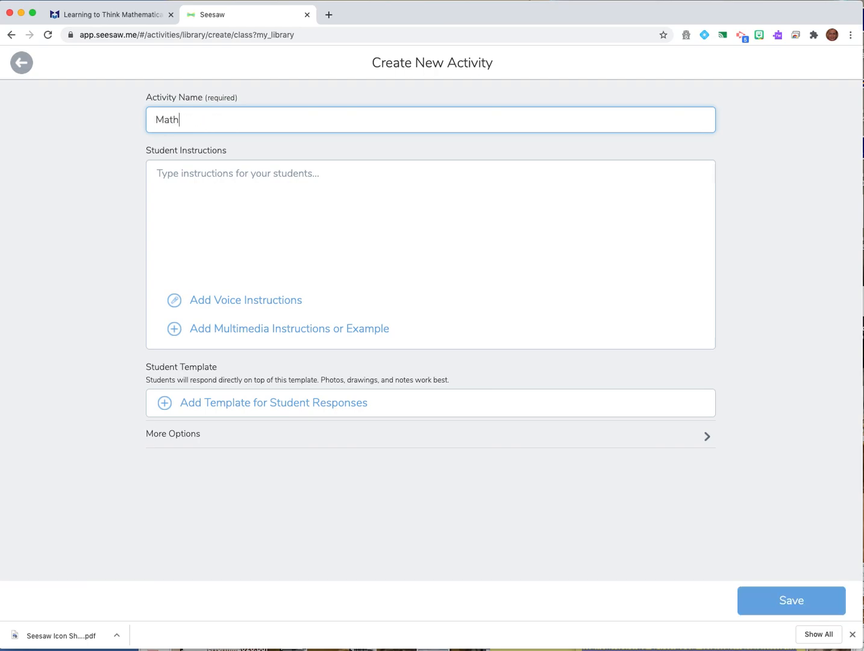
{"action": "type", "text": ": Les"}
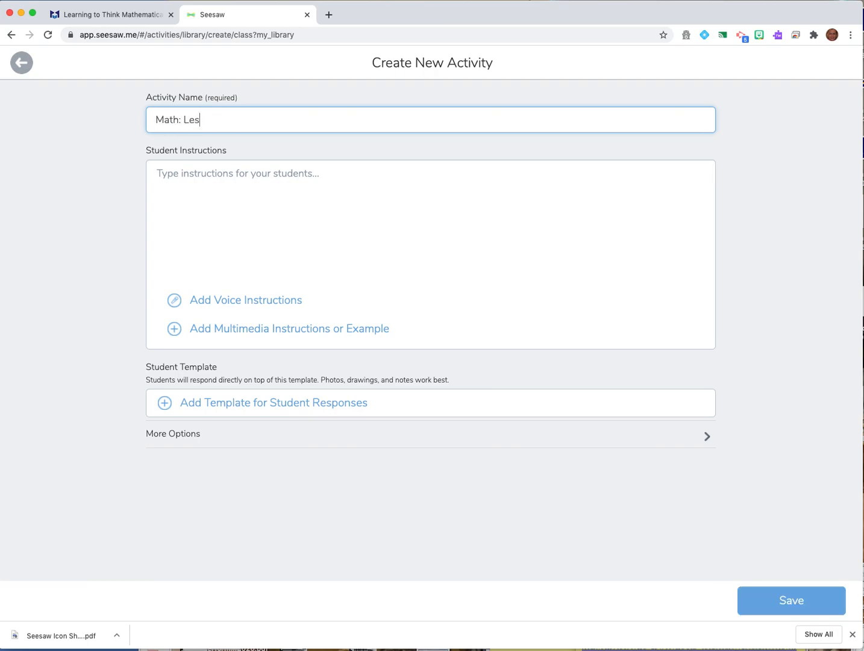
{"action": "type", "text": "son 1 -"}
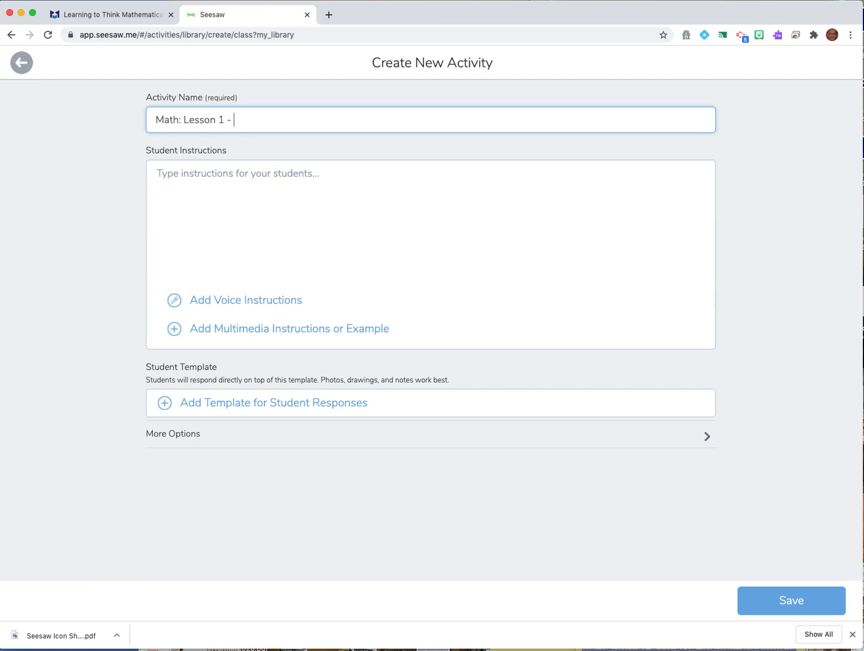
{"action": "type", "text": "Meet the"}
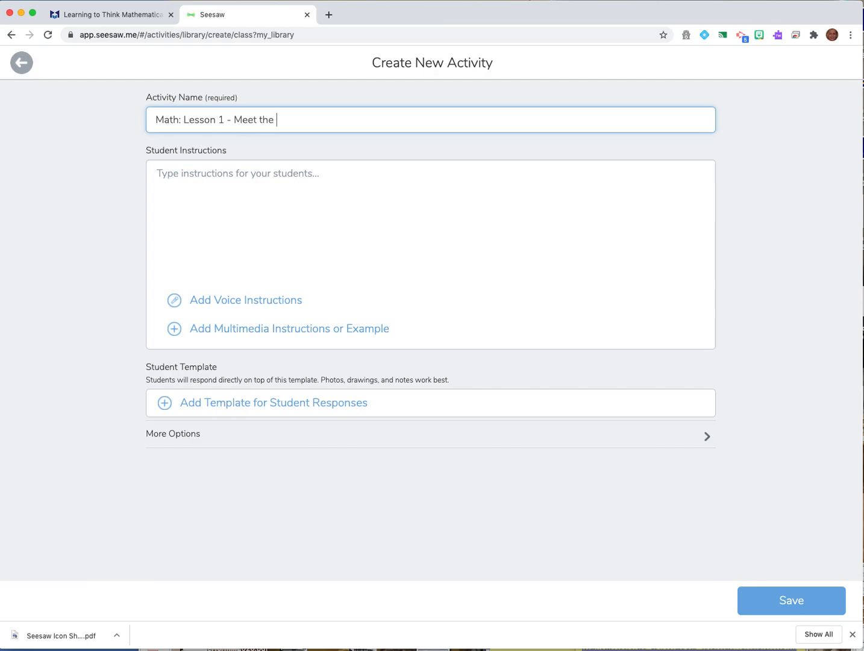
{"action": "type", "text": "Rekenrek"}
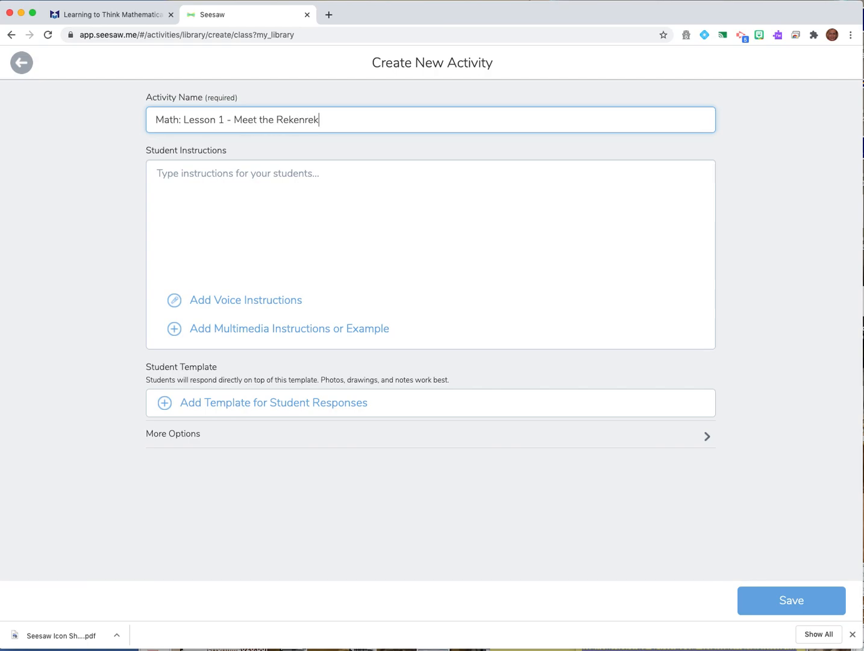
{"action": "type", "text": "!"}
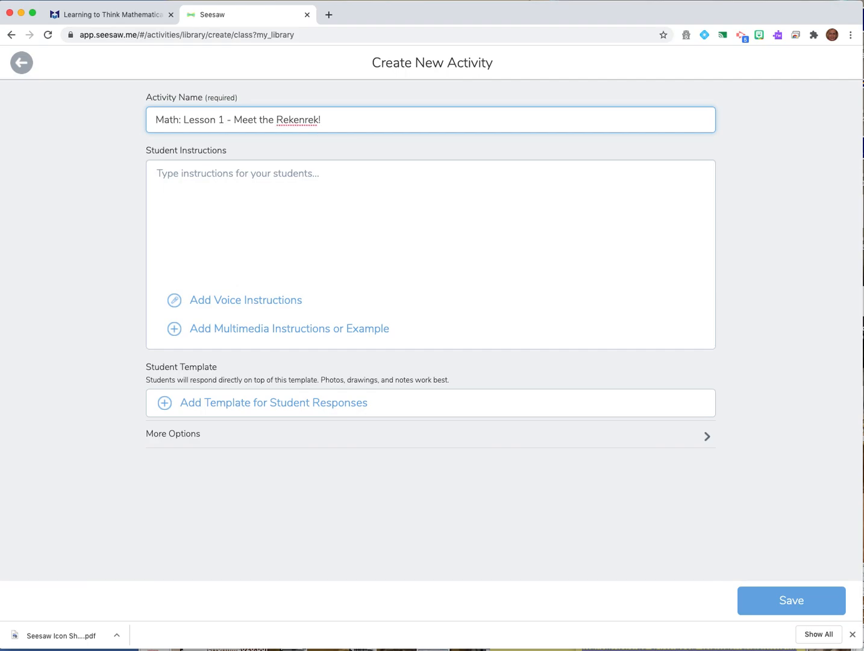
{"action": "mouse_move", "coordinate": [124, 223]}
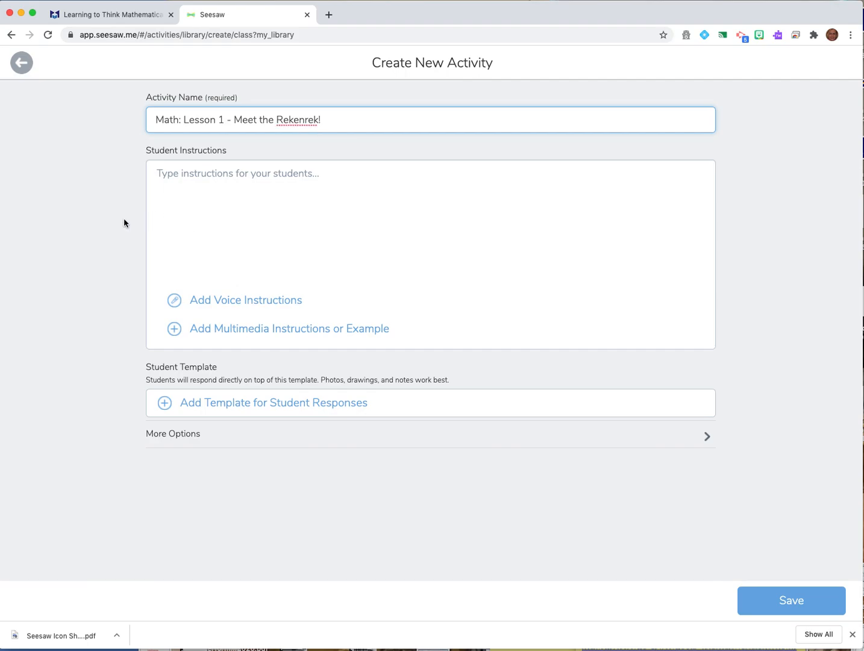
Insert 'Grade 1:' after 'Math:' in the activity name.
{"action": "left_click", "coordinate": [182, 119]}
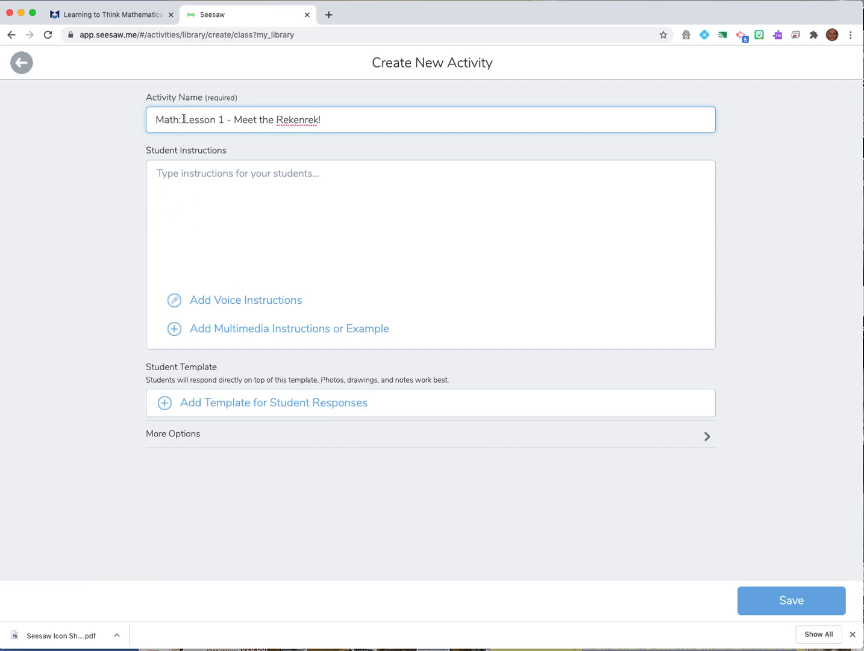
{"action": "type", "text": "G"}
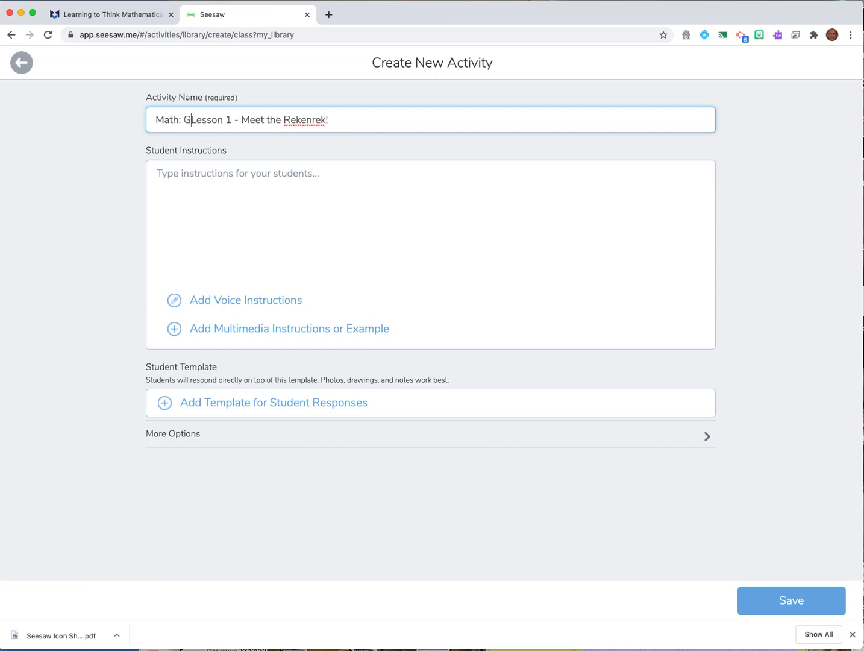
{"action": "type", "text": "rade"}
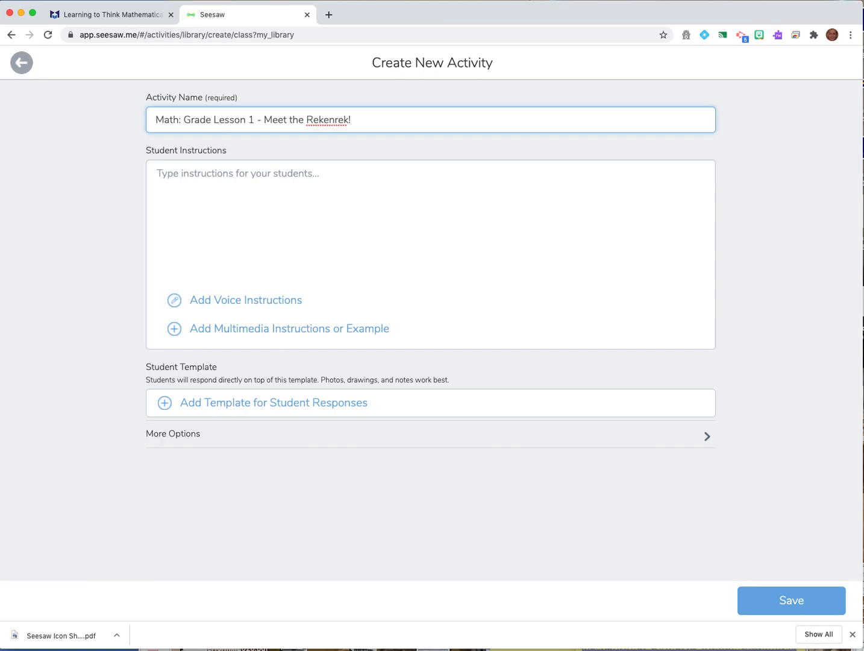
{"action": "type", "text": "1:"}
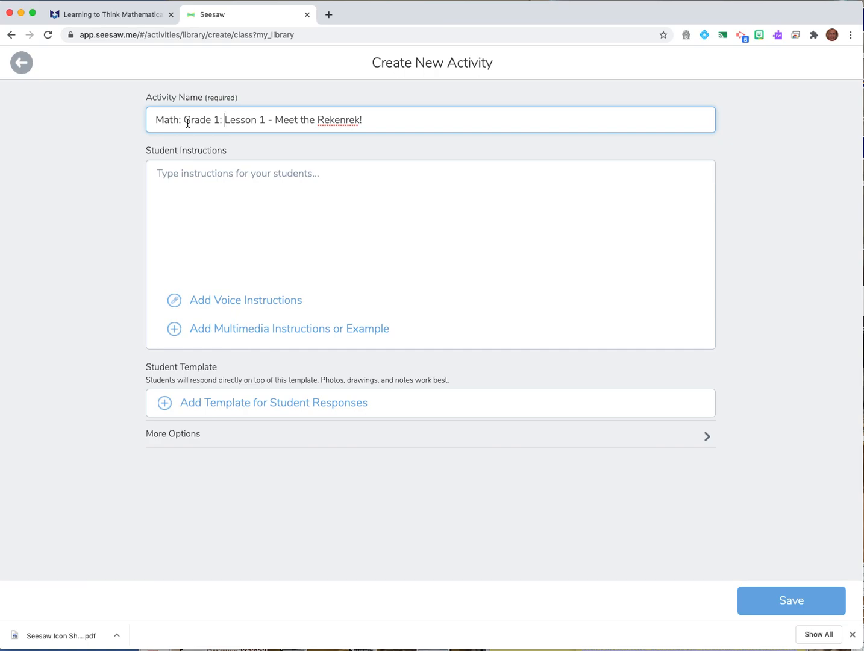
{"action": "left_click", "coordinate": [432, 223]}
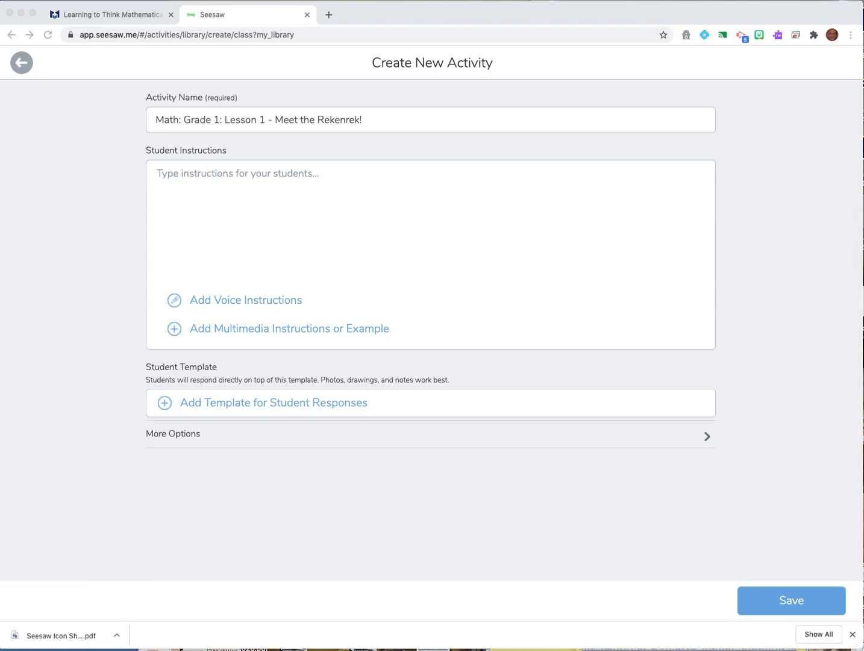
{"action": "mouse_move", "coordinate": [489, 109]}
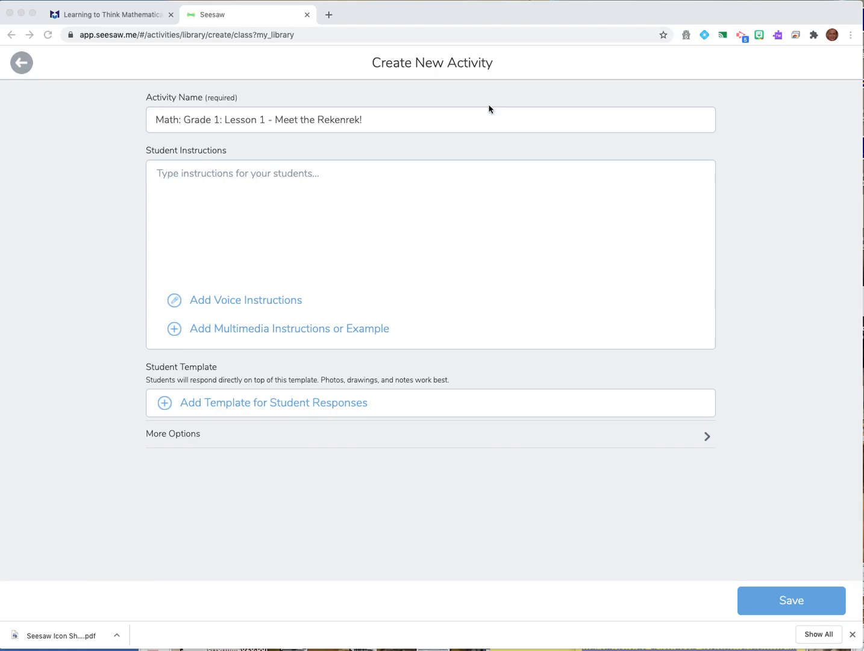
Check the multimedia instruction choices without adding any, then expand More Options.
{"action": "left_click", "coordinate": [431, 225]}
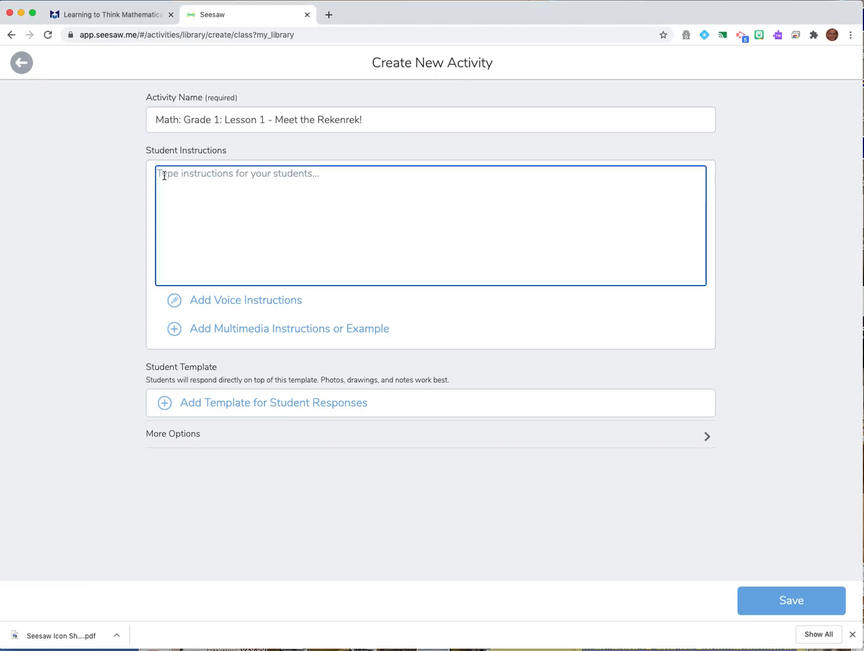
{"action": "mouse_move", "coordinate": [368, 276]}
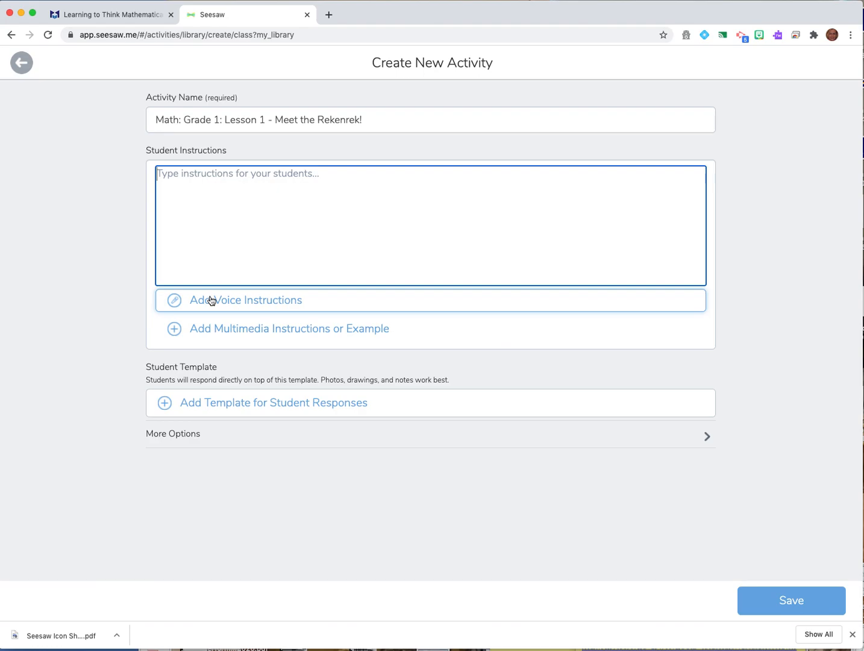
{"action": "mouse_move", "coordinate": [214, 300]}
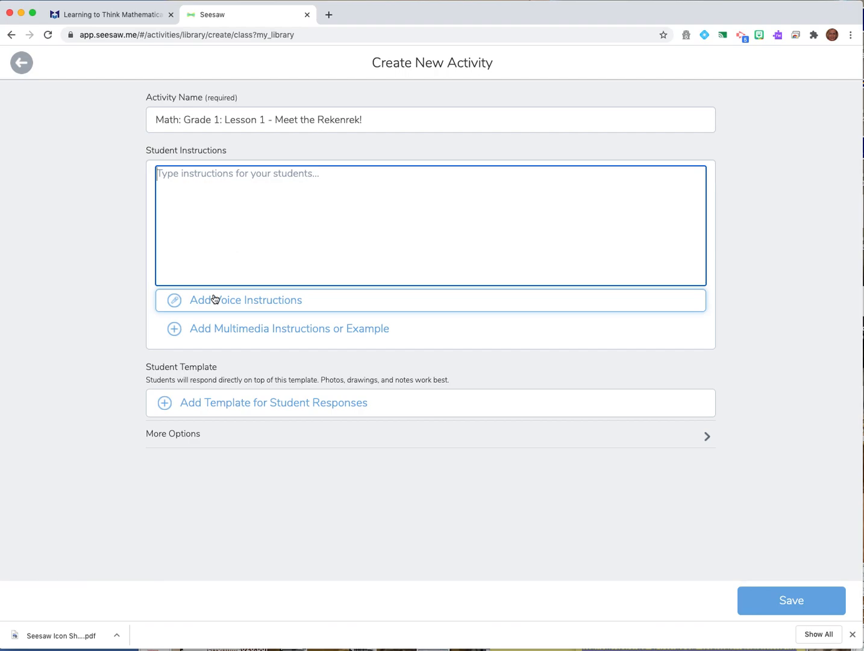
{"action": "mouse_move", "coordinate": [260, 321]}
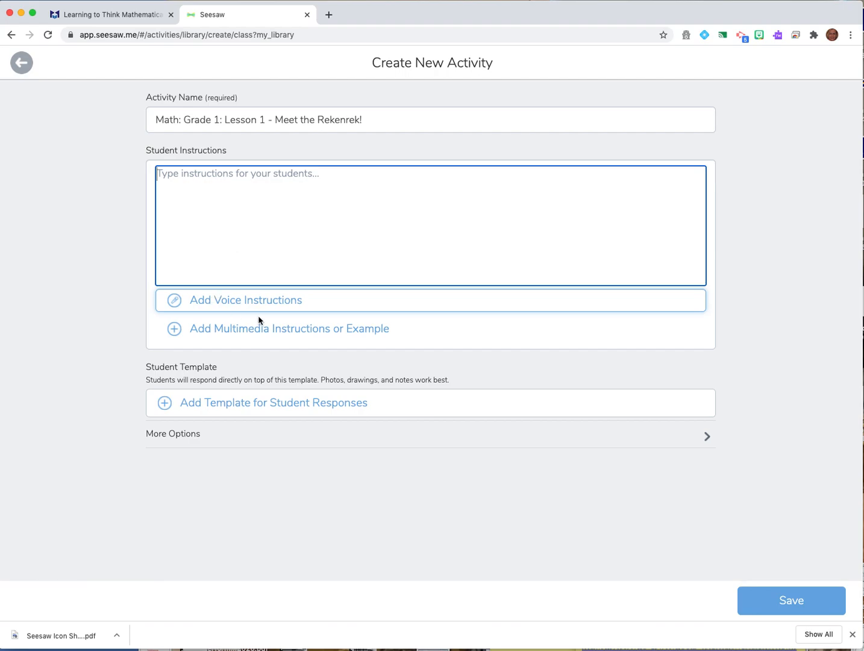
{"action": "left_click", "coordinate": [289, 328]}
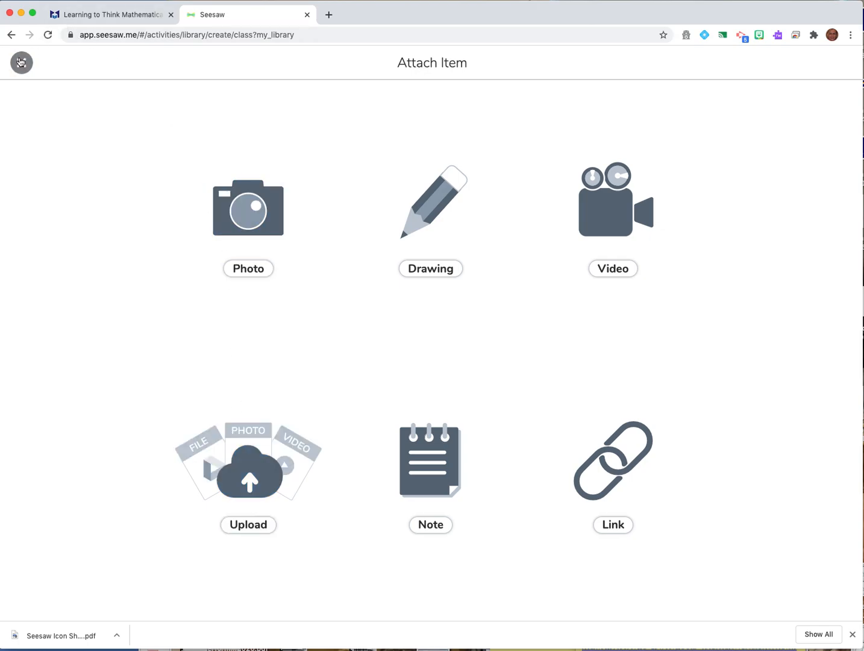
{"action": "left_click", "coordinate": [21, 62]}
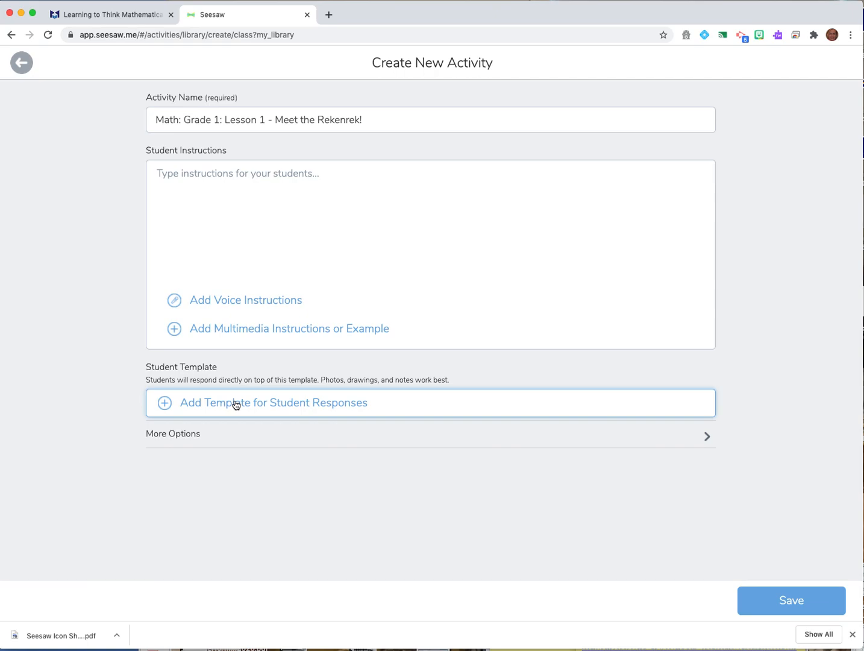
{"action": "left_click", "coordinate": [173, 433]}
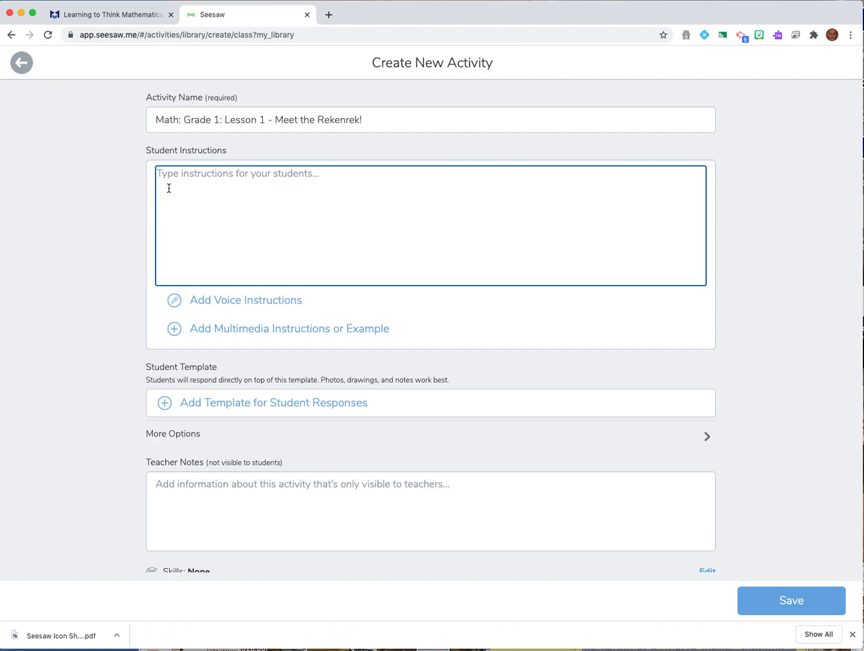
{"action": "type", "text": "Students click on t"}
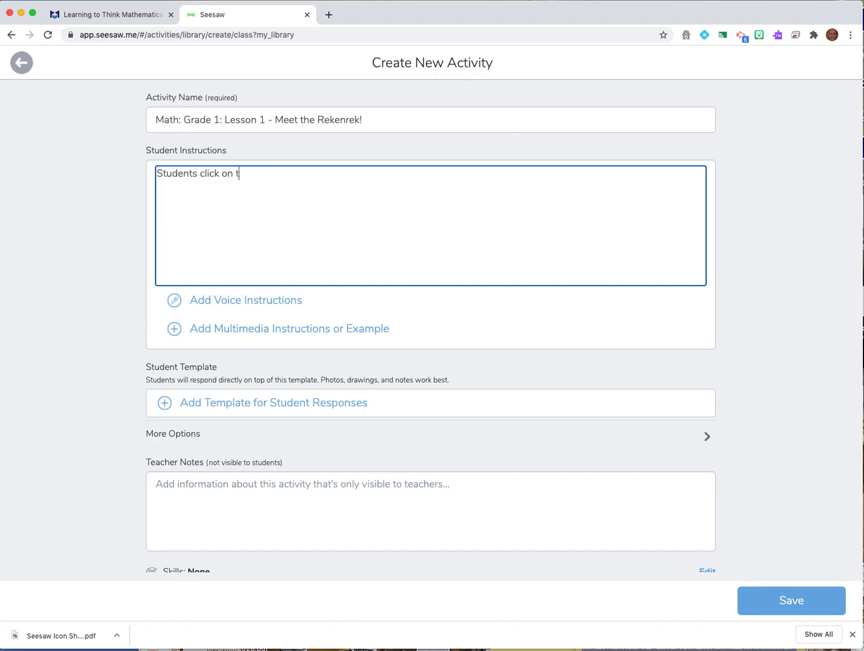
{"action": "type", "text": "he"}
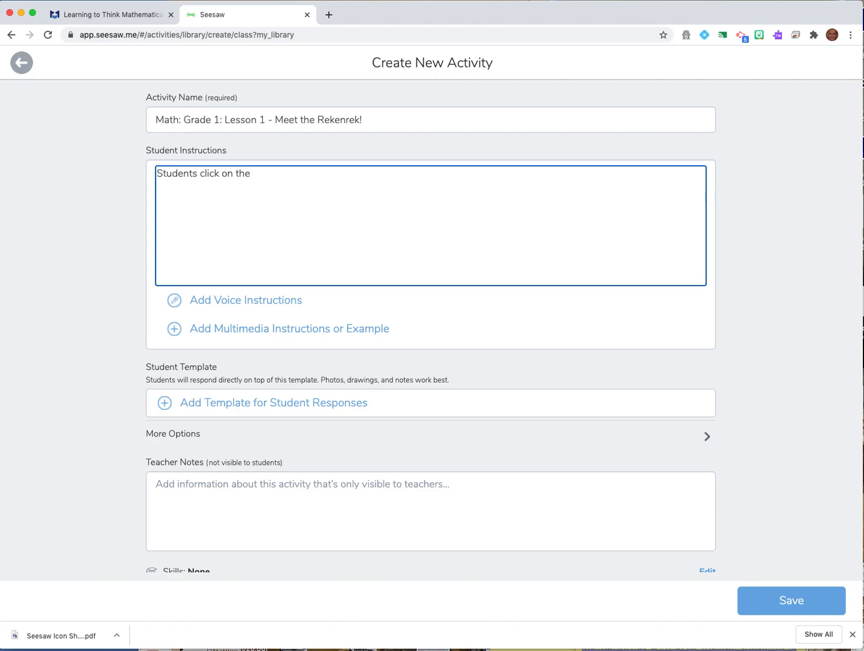
{"action": "mouse_move", "coordinate": [798, 414]}
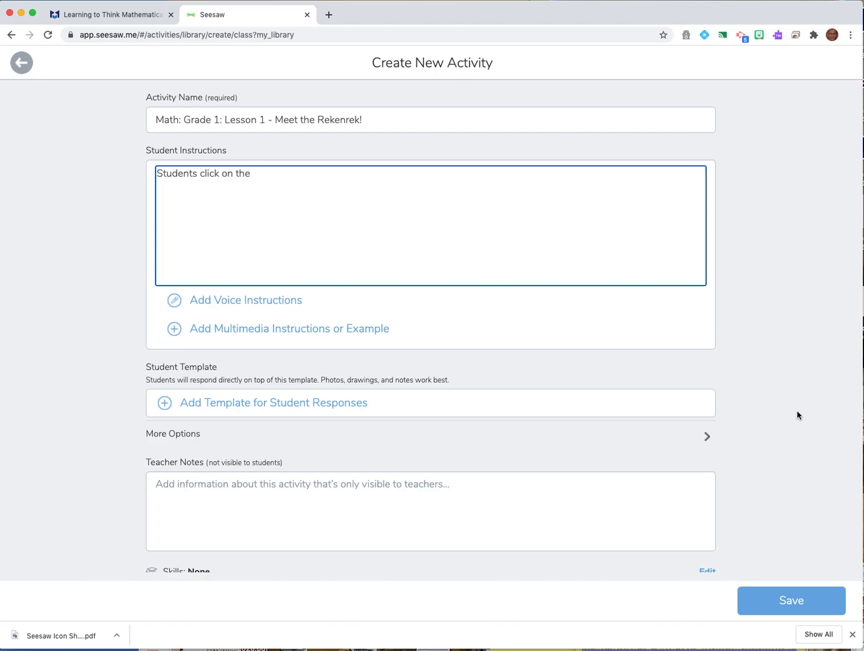
{"action": "type", "text": ":link"}
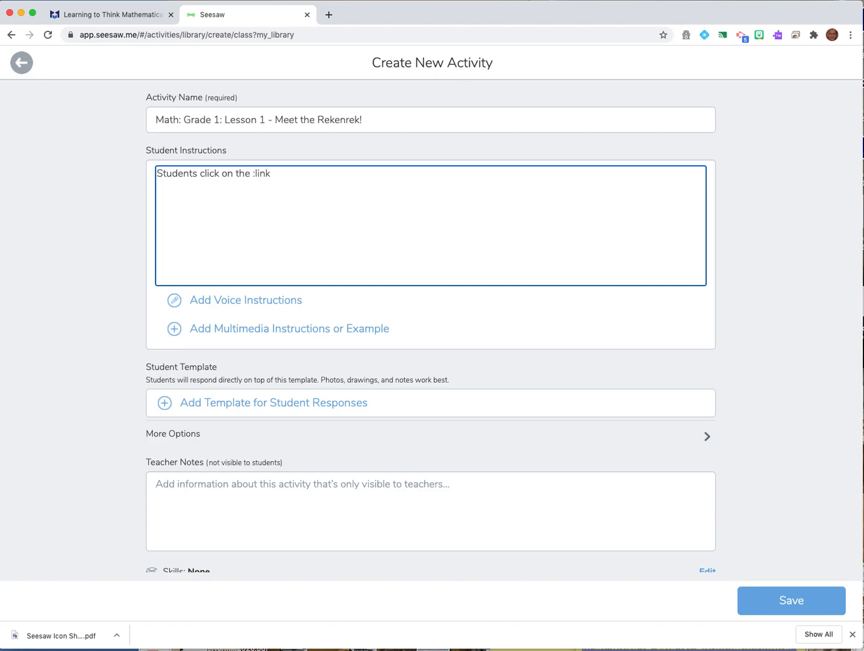
{"action": "type", "text": ":"}
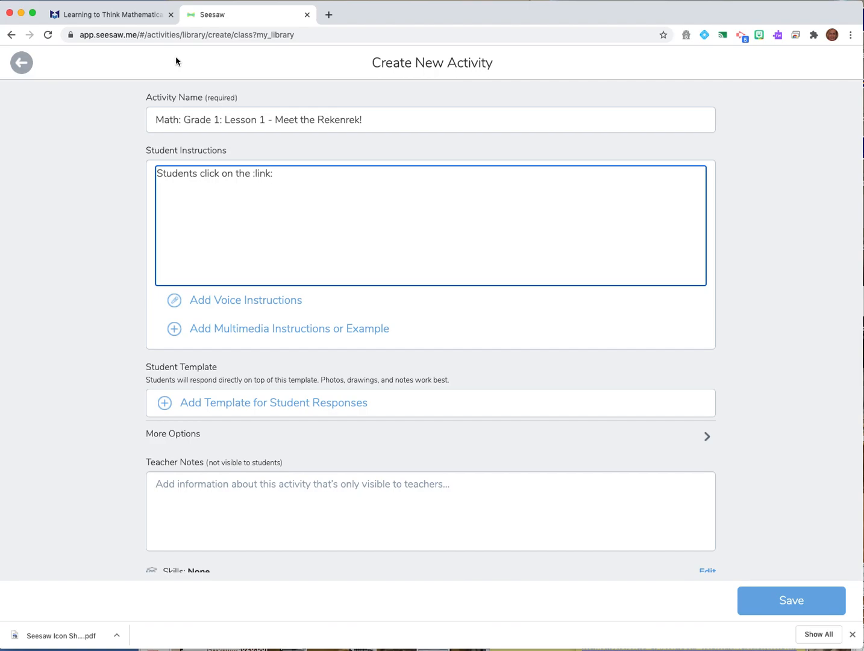
{"action": "type", "text": "https://apps.mathlearningcenter.org/number-rack/"}
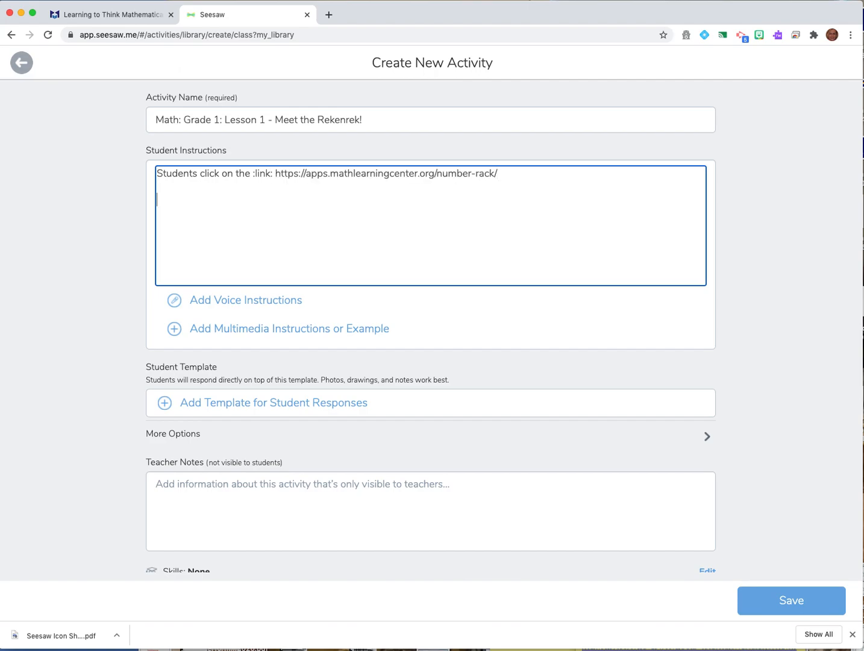
Add the :mic: request to record yourself explaining the questions using the number rack.
{"action": "type", "text": "Plea"}
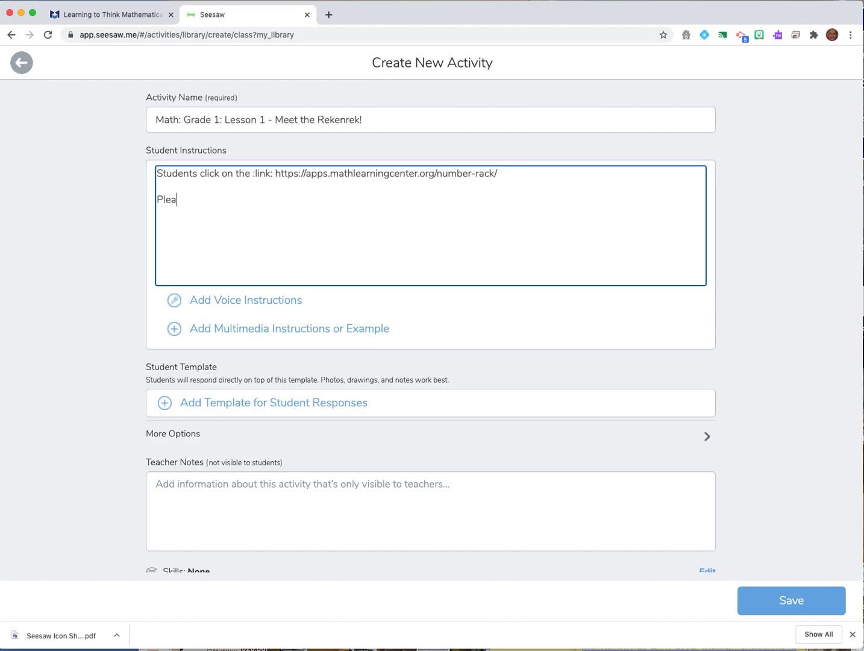
{"action": "type", "text": "se record"}
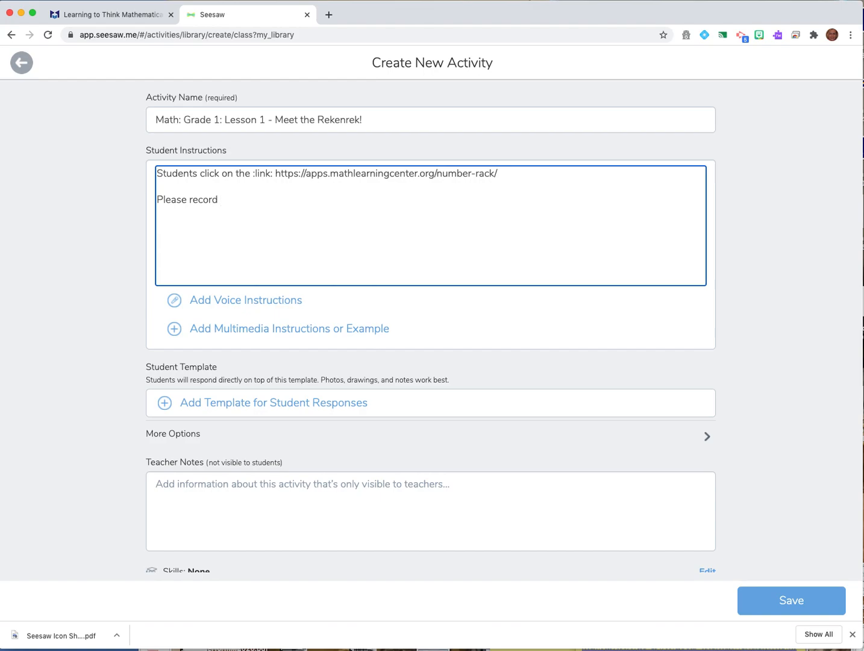
{"action": "type", "text": "o"}
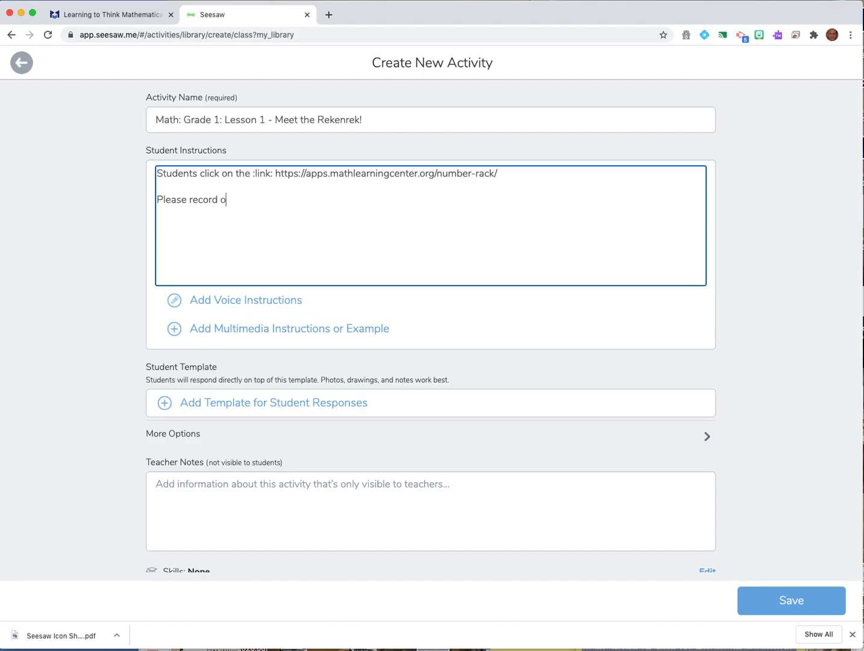
{"action": "key", "text": "Backspace"}
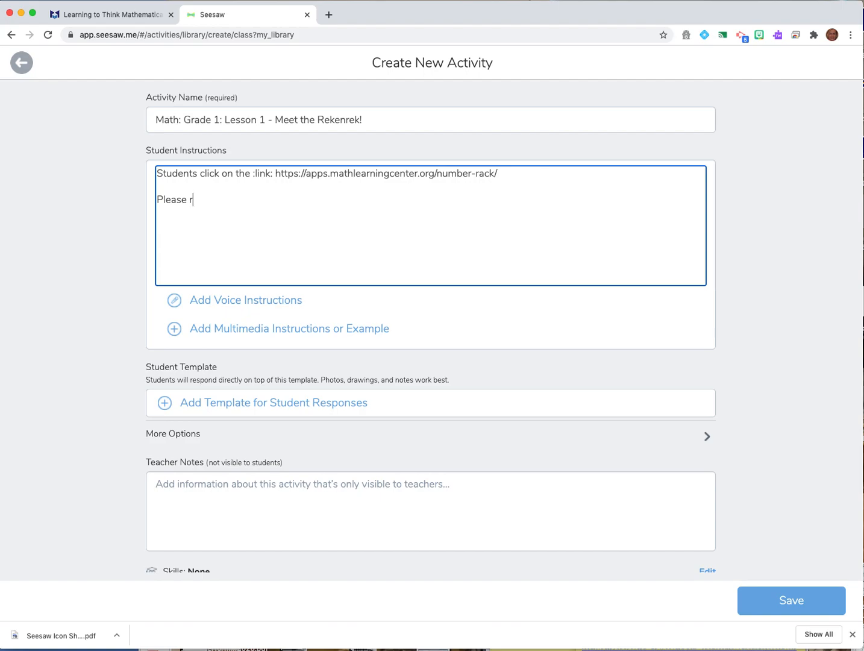
{"action": "key", "text": "Backspace"}
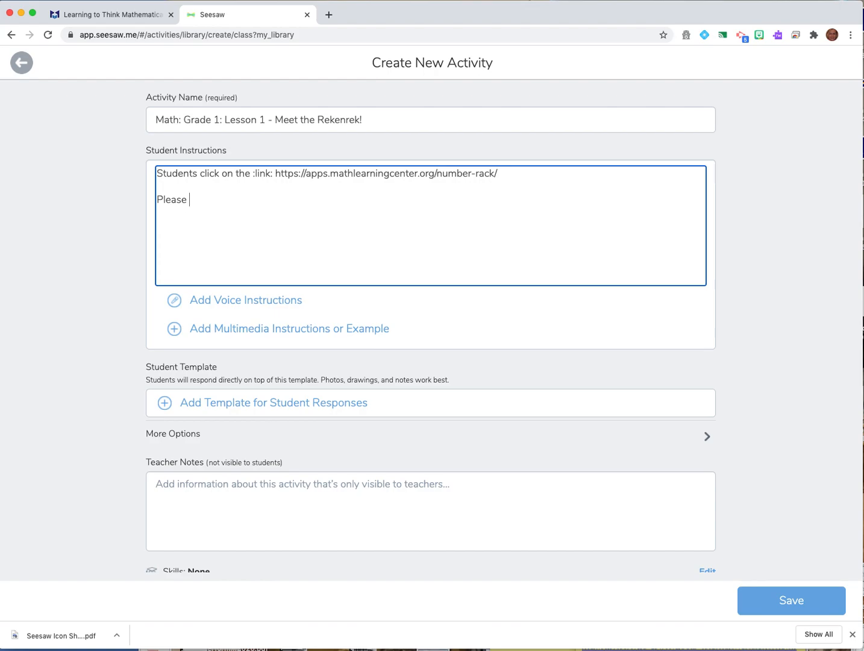
{"action": "mouse_move", "coordinate": [515, 170]}
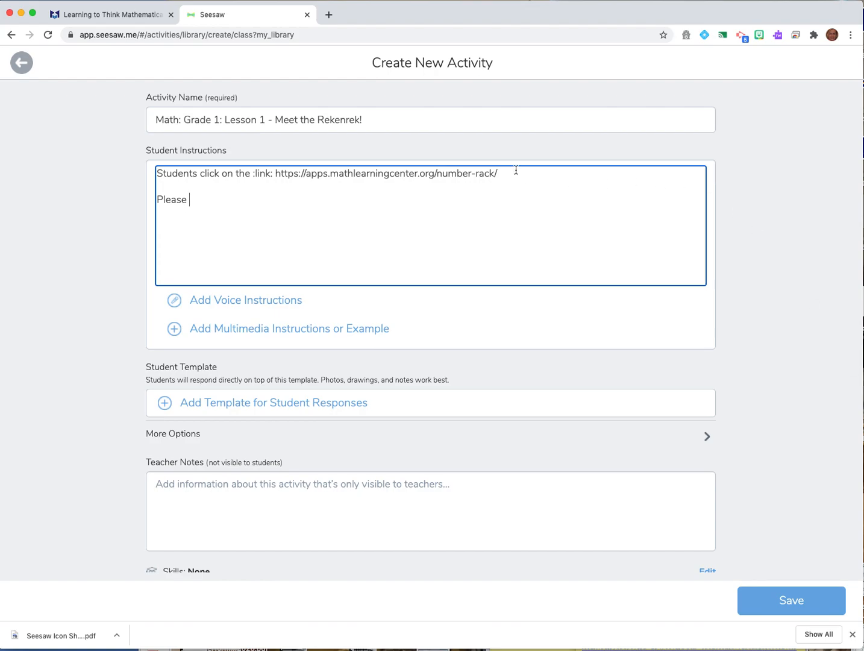
{"action": "type", "text": ":m"}
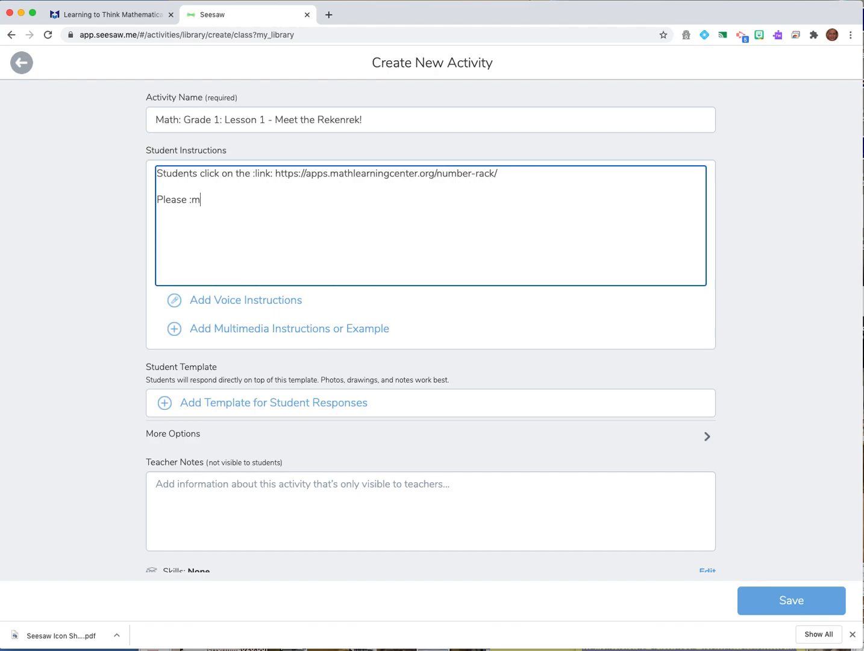
{"action": "type", "text": "ic:"}
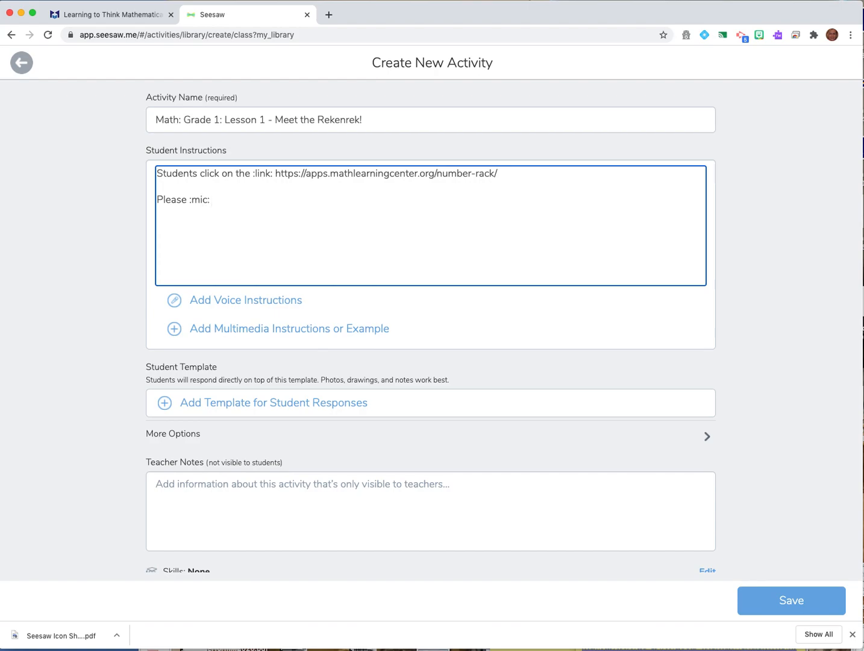
{"action": "type", "text": "yourself"}
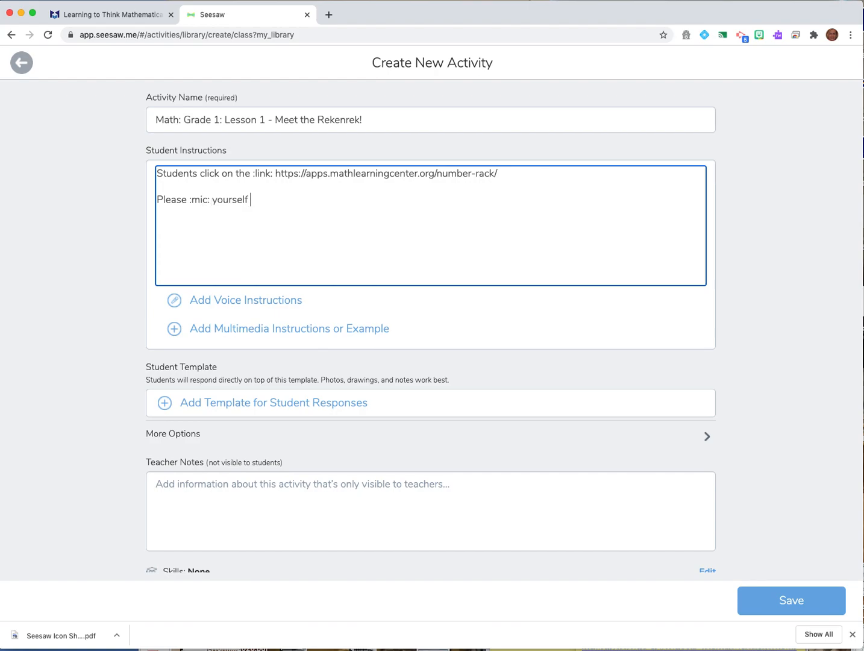
{"action": "type", "text": "explaining"}
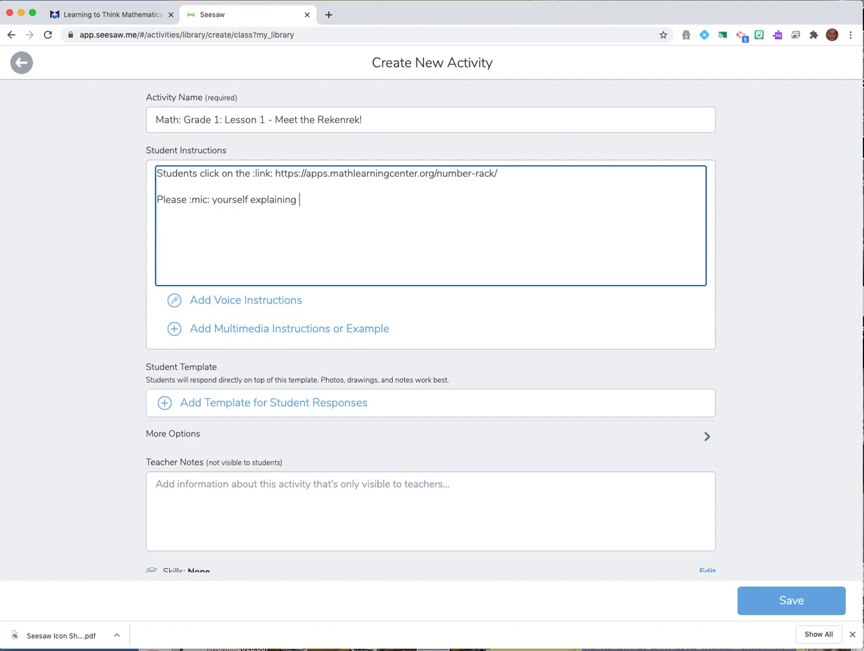
{"action": "type", "text": "using the"}
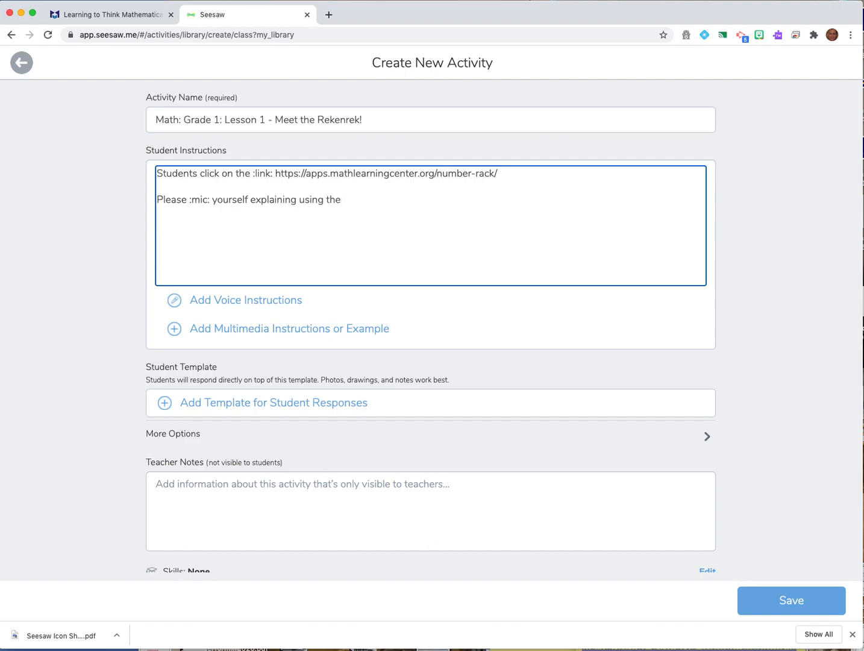
{"action": "type", "text": "number rac"}
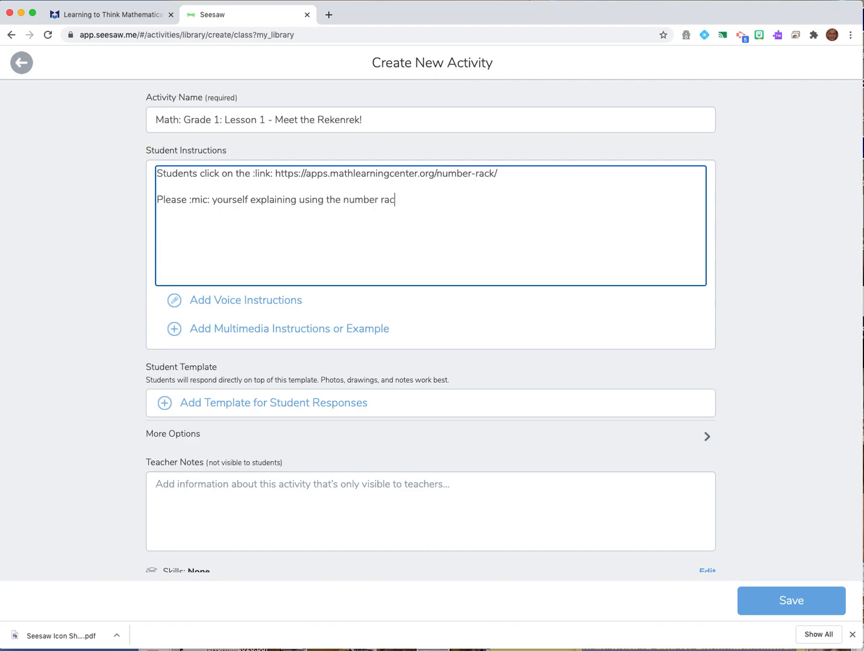
{"action": "type", "text": "k for the"}
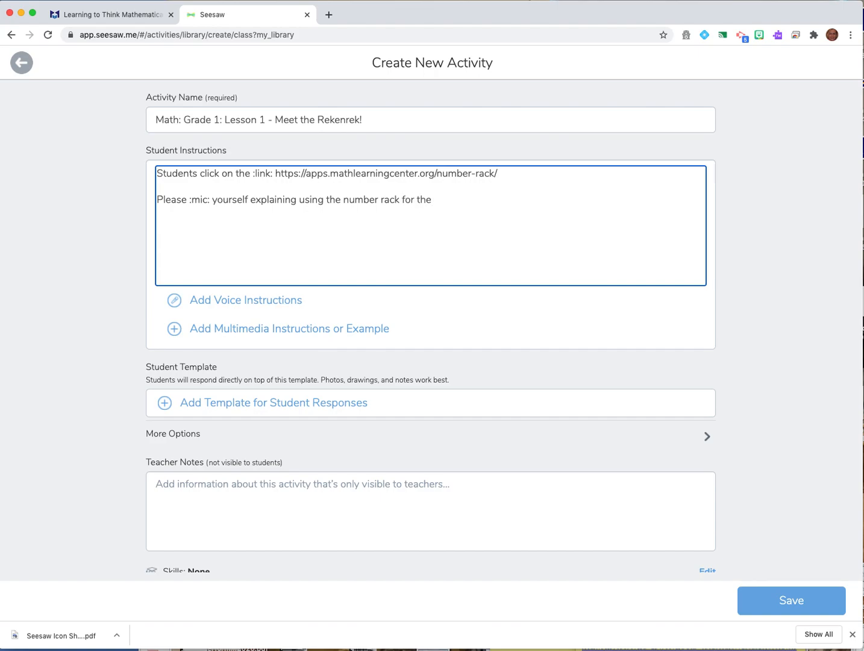
{"action": "type", "text": "questions I hav"}
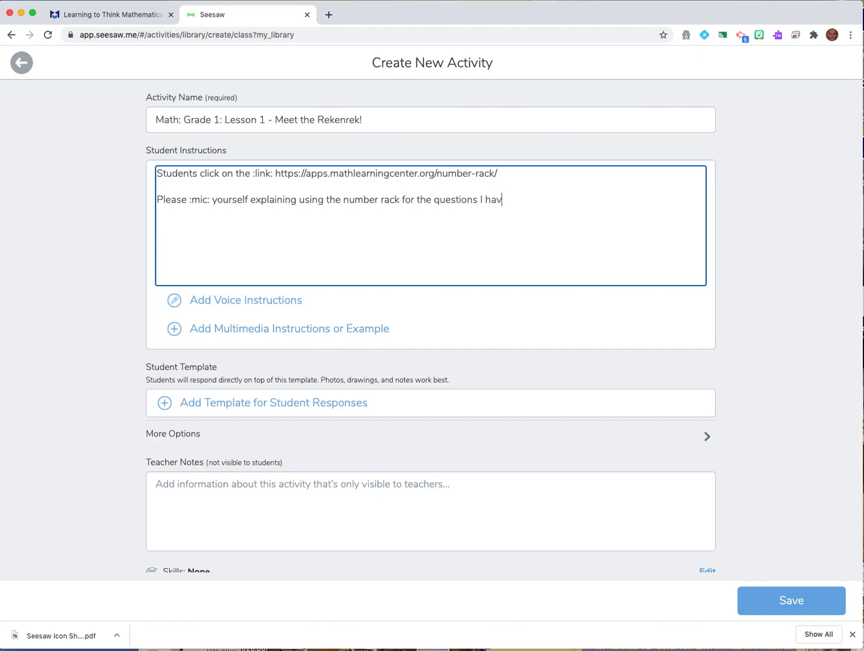
{"action": "type", "text": "e"}
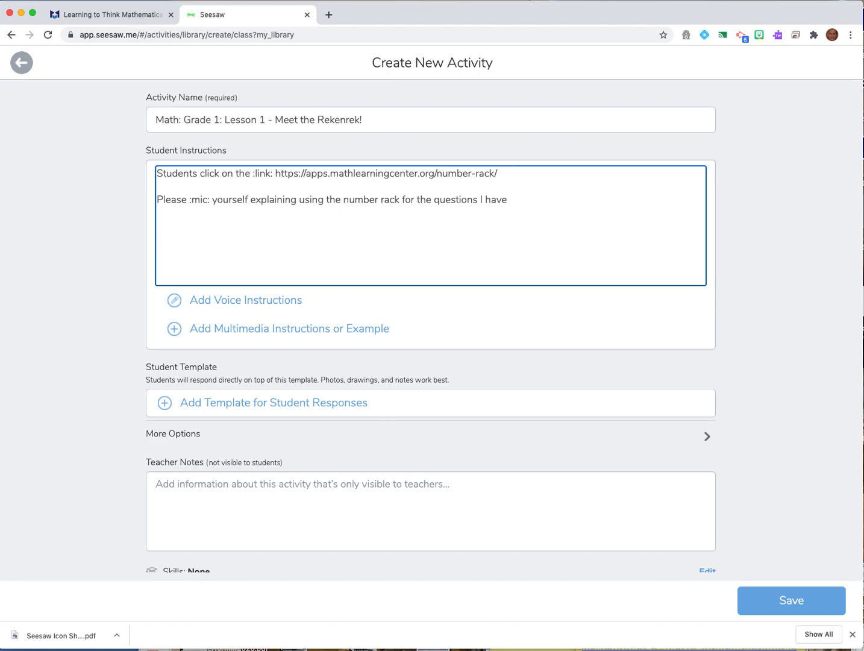
{"action": "type", "text": "below."}
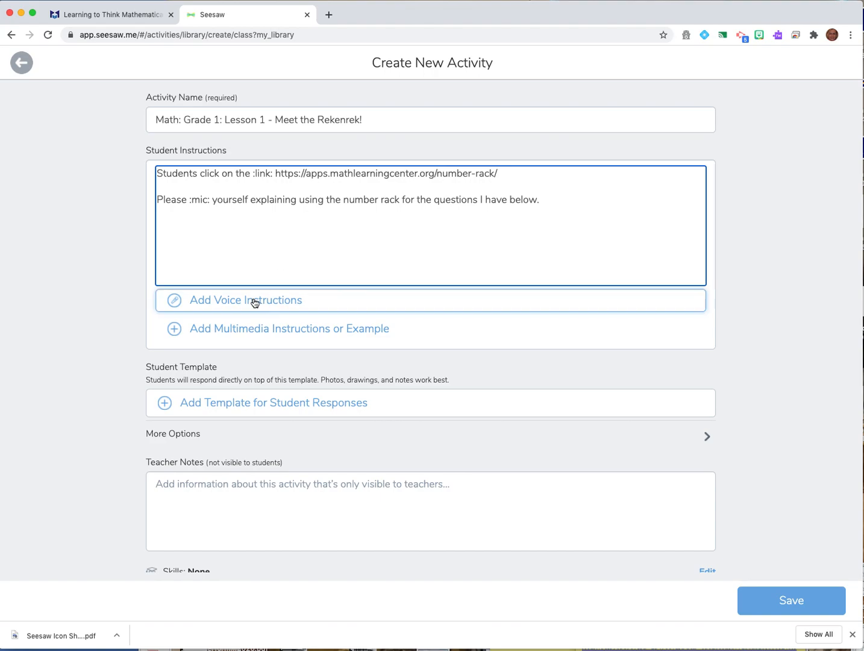
{"action": "mouse_move", "coordinate": [758, 492]}
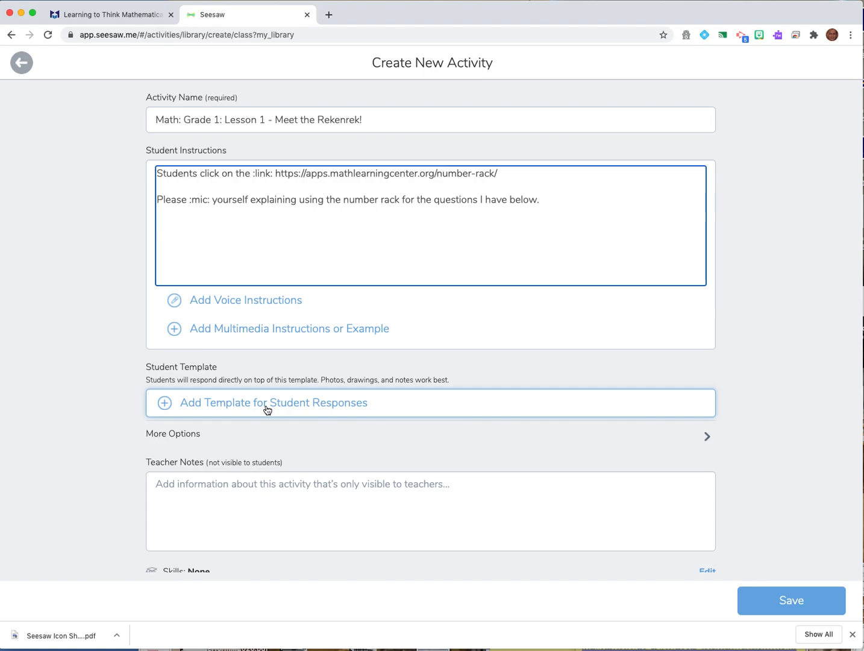
{"action": "mouse_move", "coordinate": [275, 398]}
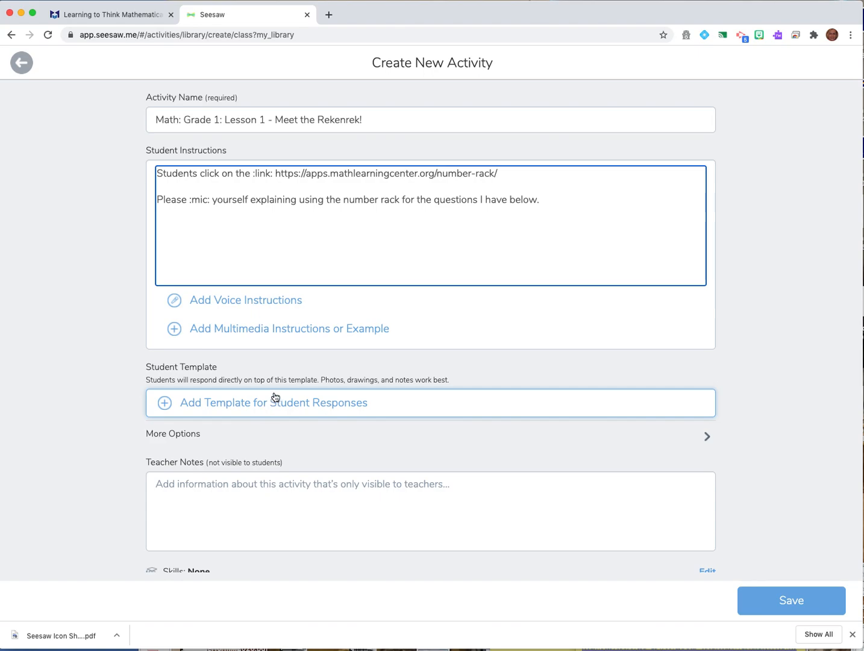
Scroll to the bottom of the Create New Activity form and save it.
{"action": "scroll", "scroll_direction": "down", "scroll_amount": 3}
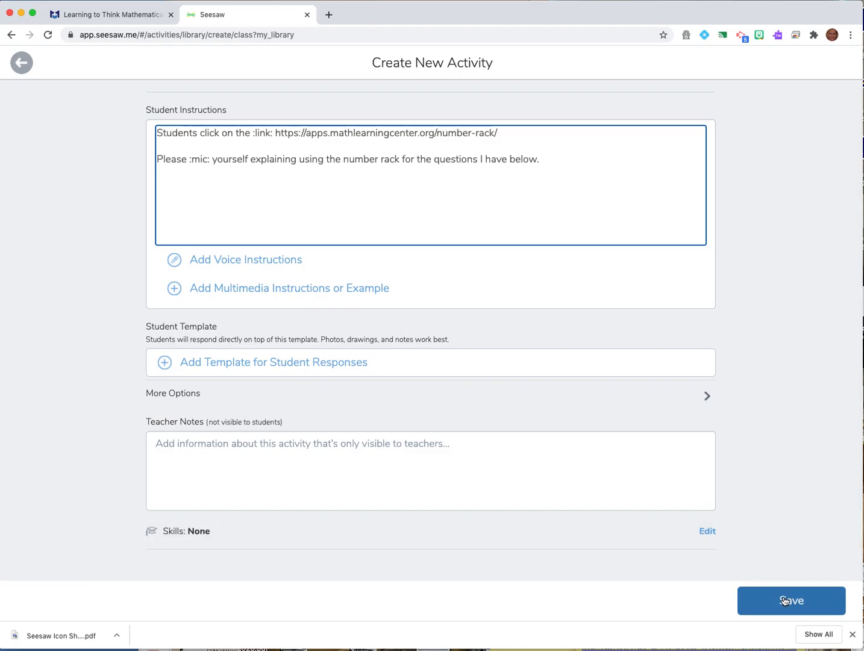
{"action": "left_click", "coordinate": [792, 600]}
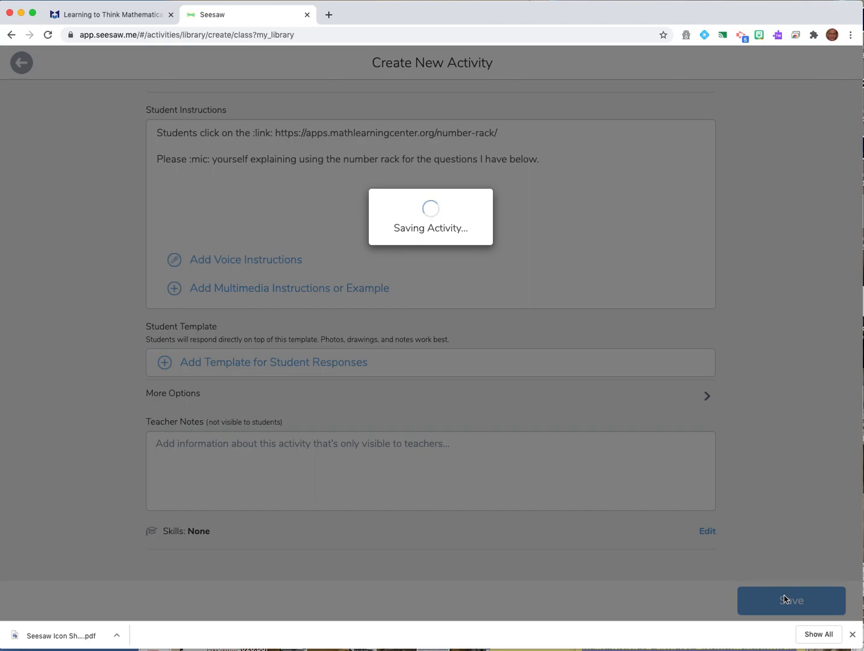
{"action": "left_click", "coordinate": [790, 600]}
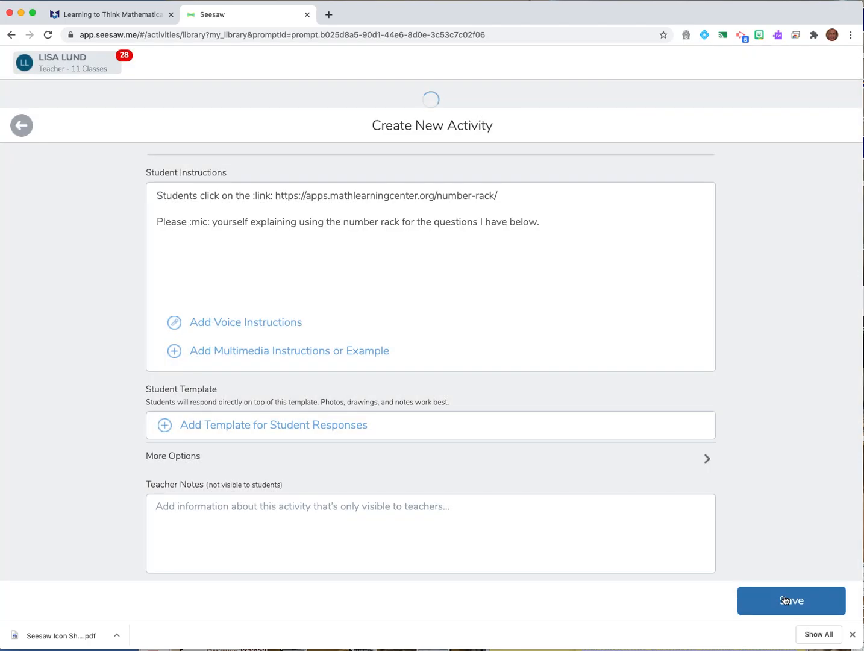
Open the activity's ••• menu, dismiss Add to Collection unused, and reopen the menu.
{"action": "left_click", "coordinate": [791, 600]}
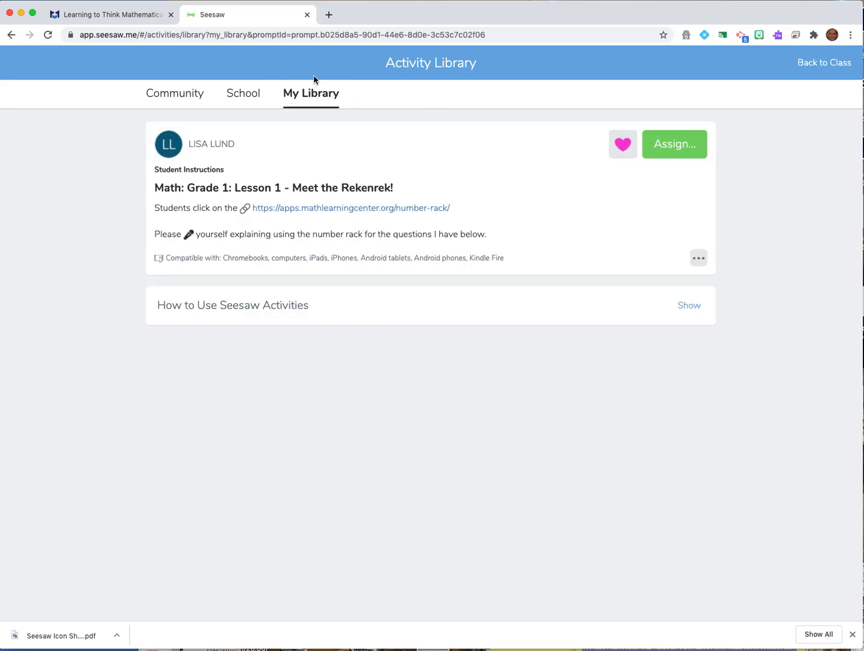
{"action": "mouse_move", "coordinate": [245, 212]}
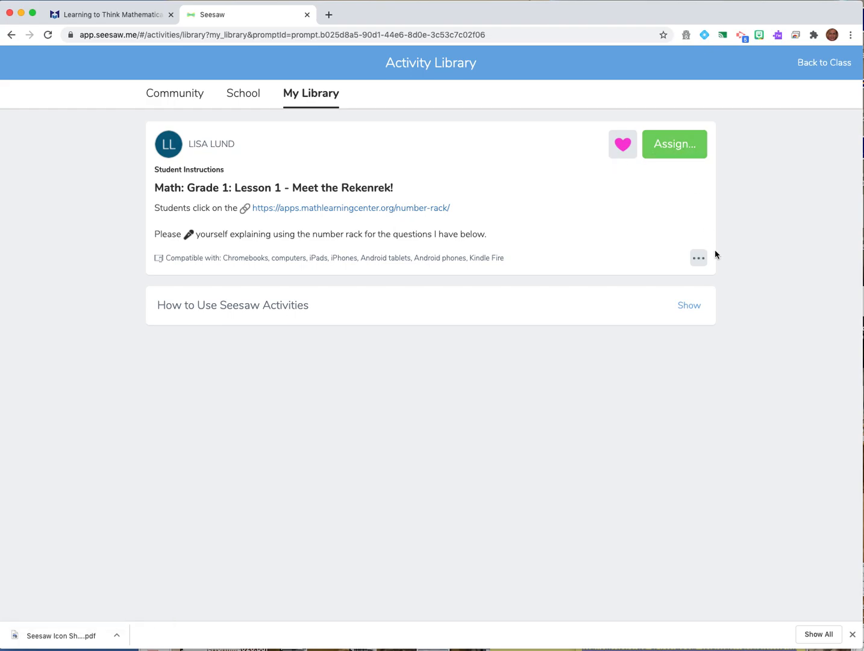
{"action": "left_click", "coordinate": [698, 258]}
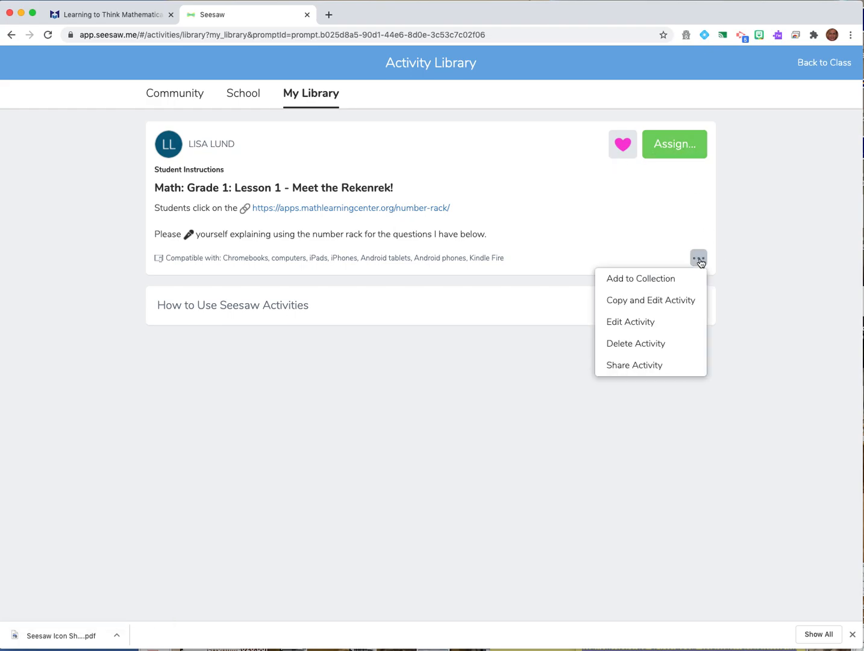
{"action": "mouse_move", "coordinate": [651, 343]}
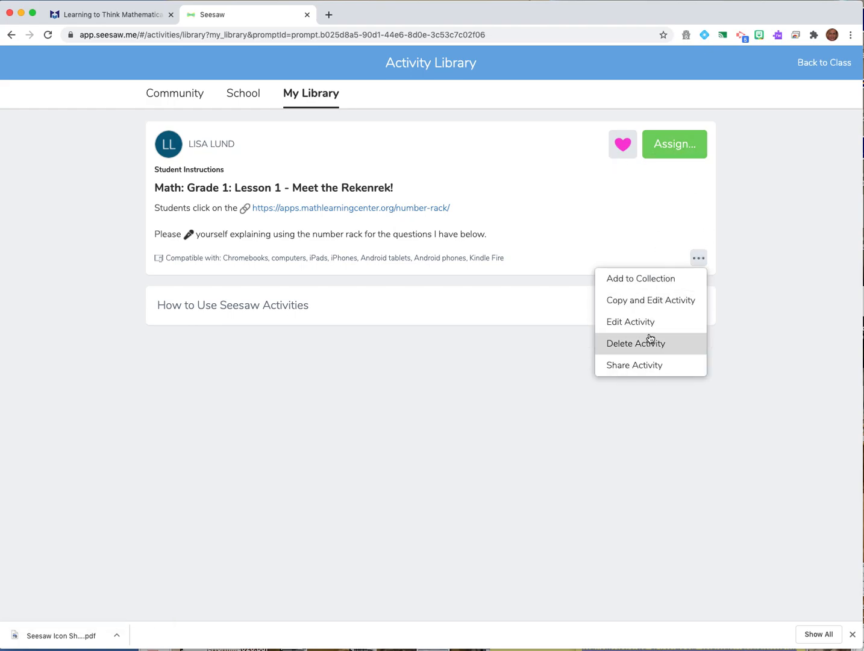
{"action": "mouse_move", "coordinate": [641, 278]}
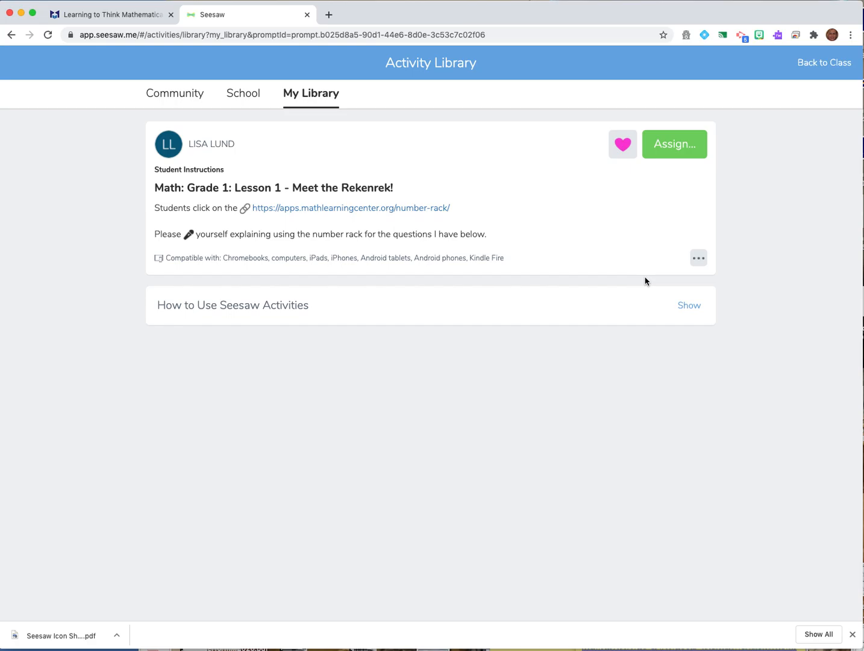
{"action": "mouse_move", "coordinate": [651, 279]}
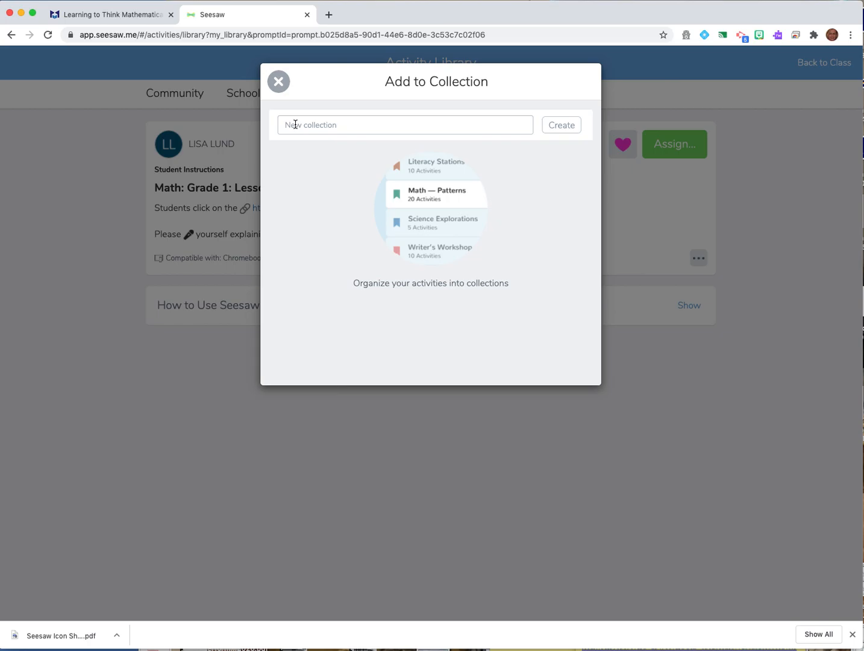
{"action": "left_click", "coordinate": [278, 81]}
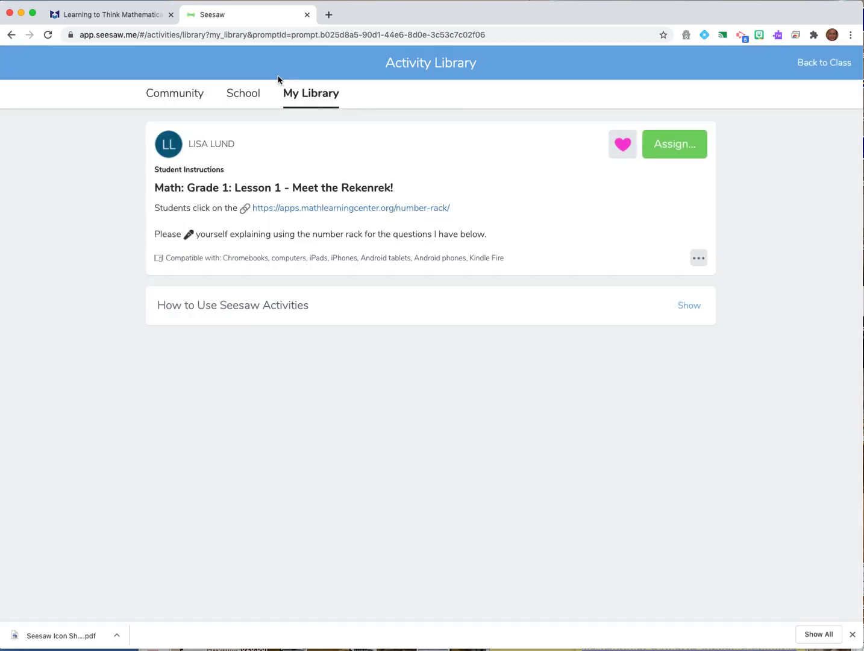
{"action": "left_click", "coordinate": [699, 258]}
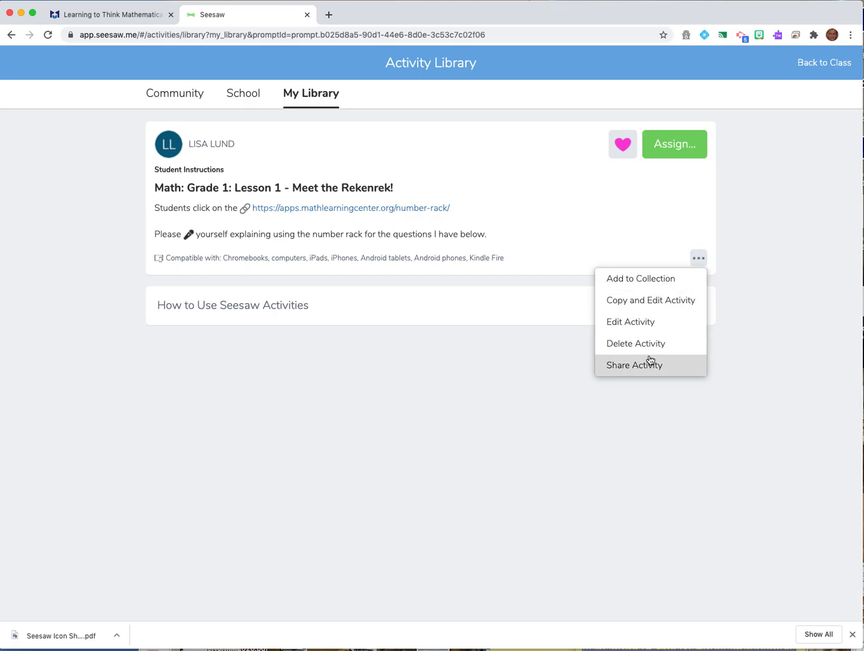
{"action": "left_click", "coordinate": [633, 365]}
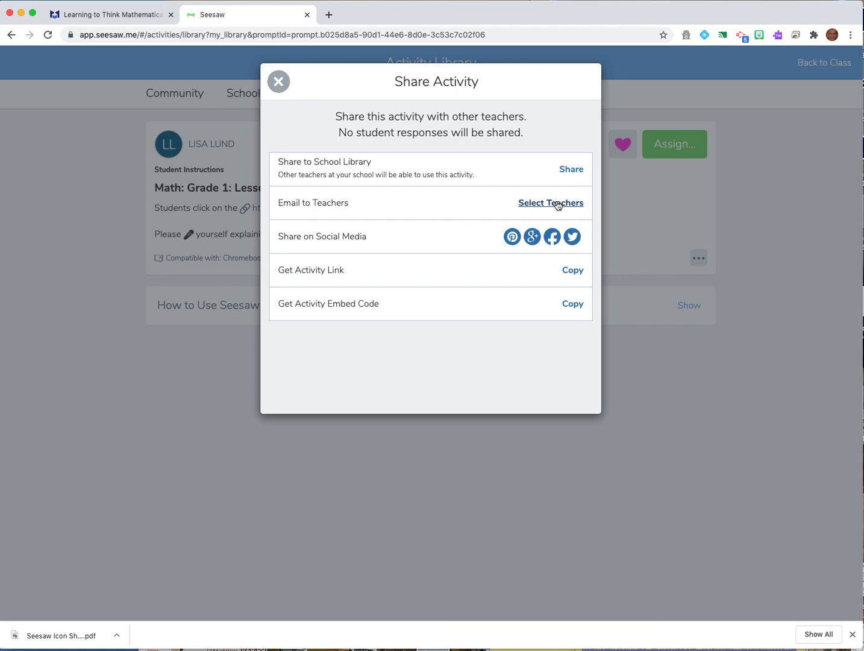
{"action": "mouse_move", "coordinate": [571, 170]}
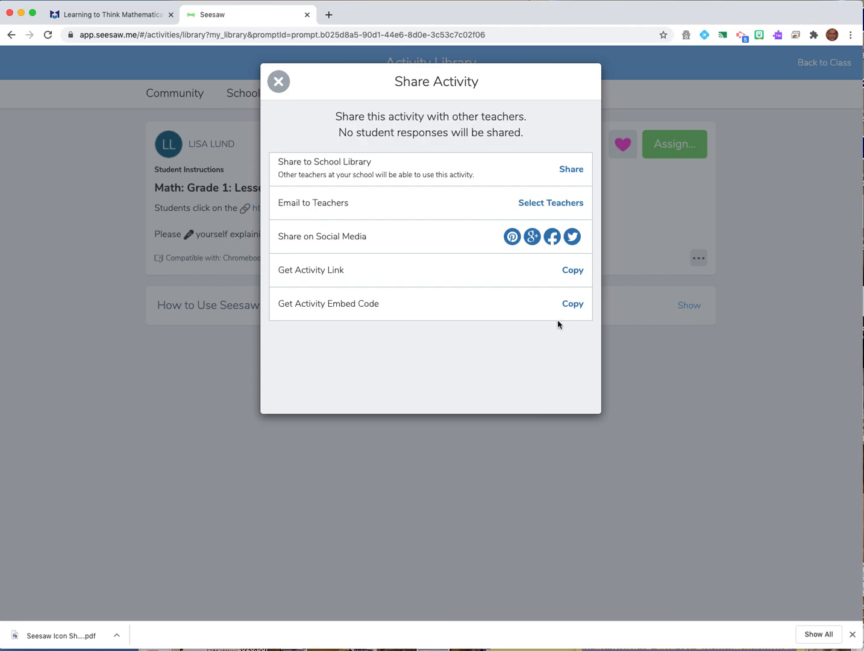
{"action": "mouse_move", "coordinate": [572, 269]}
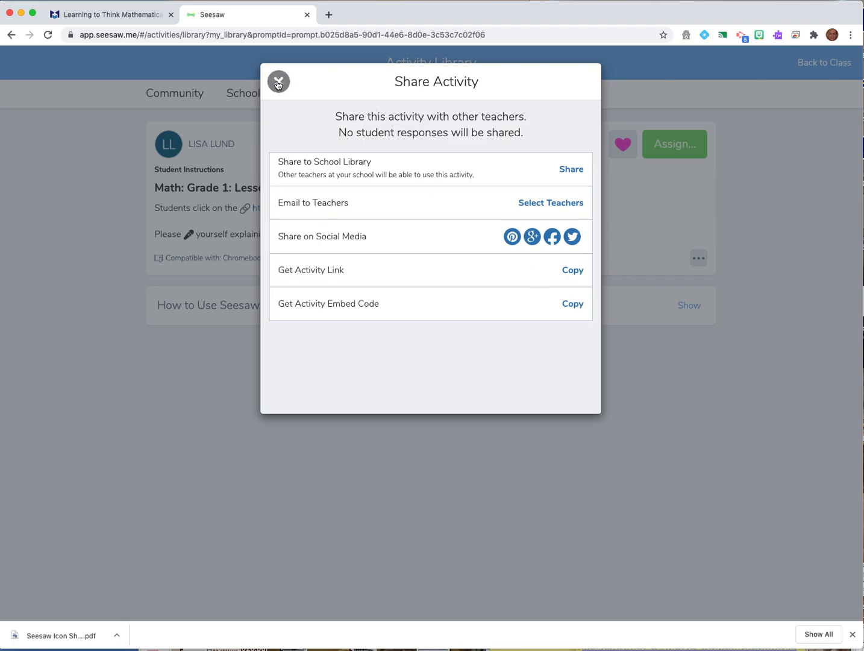
{"action": "left_click", "coordinate": [277, 81]}
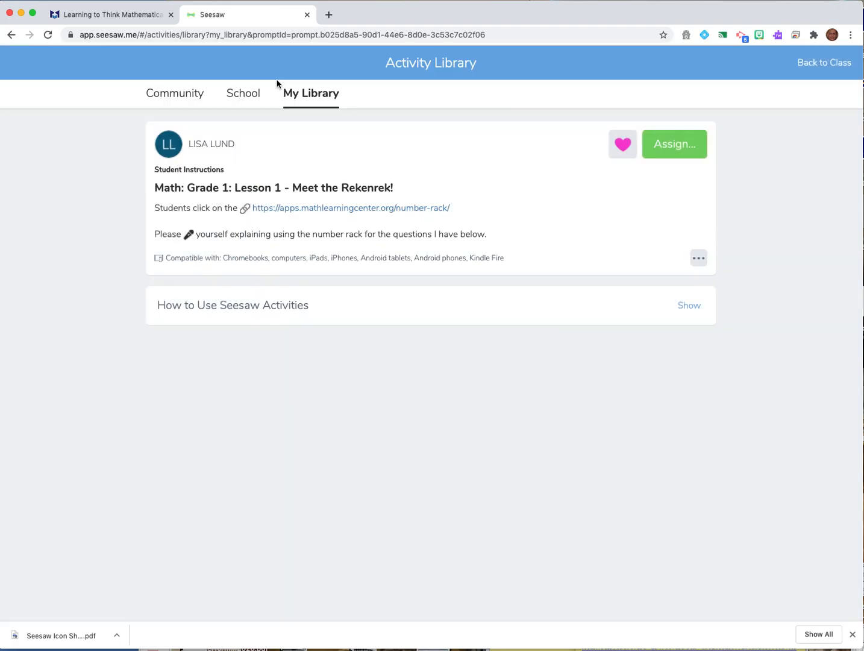
Assign the Rekenrek activity to C&I PL and view it in that class.
{"action": "left_click", "coordinate": [674, 144]}
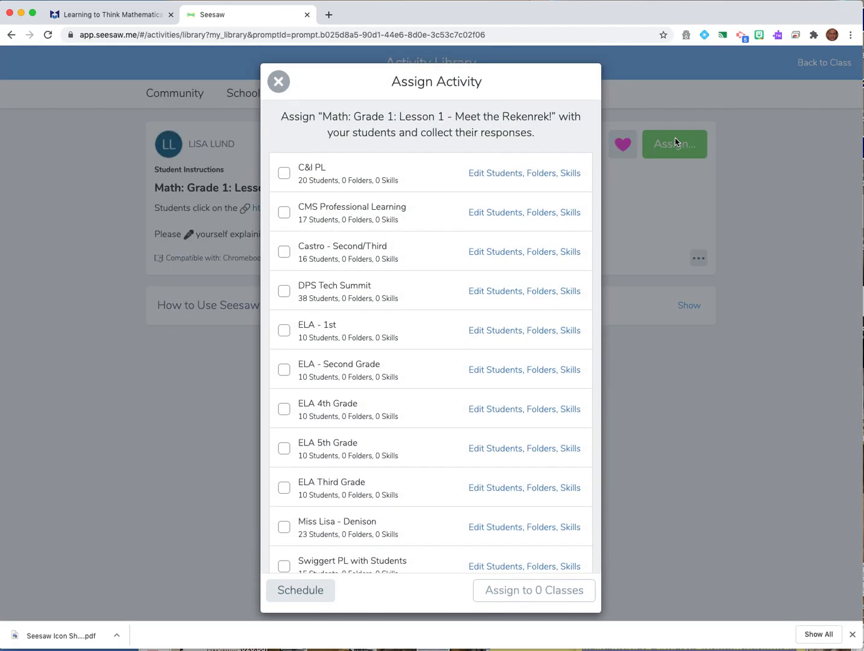
{"action": "left_click", "coordinate": [284, 173]}
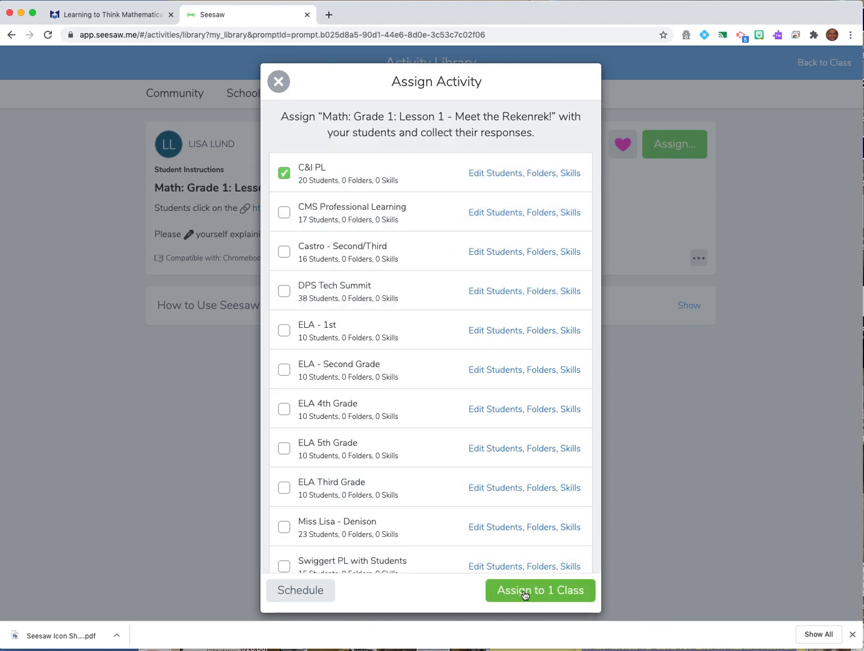
{"action": "left_click", "coordinate": [539, 590]}
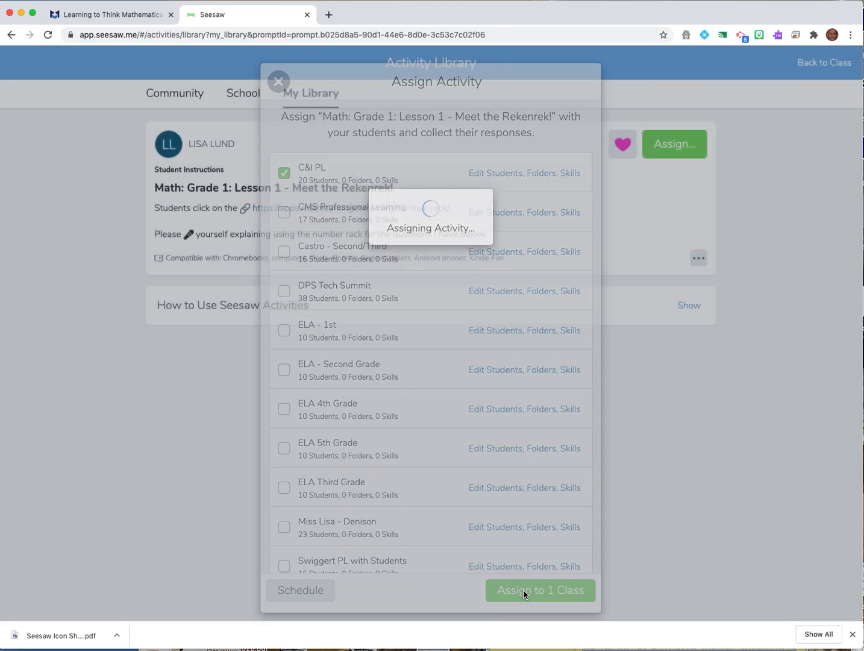
{"action": "left_click", "coordinate": [540, 590]}
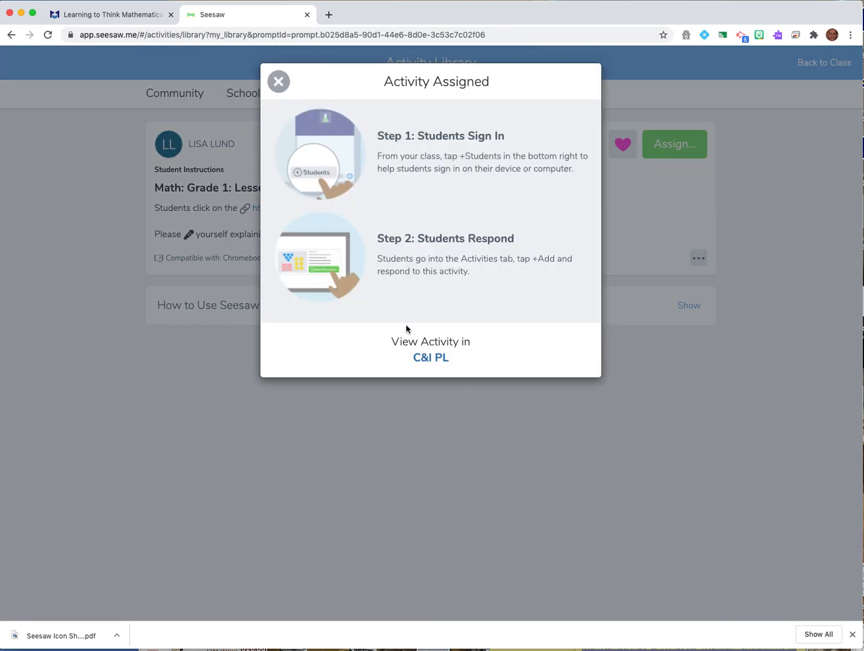
{"action": "left_click", "coordinate": [431, 358]}
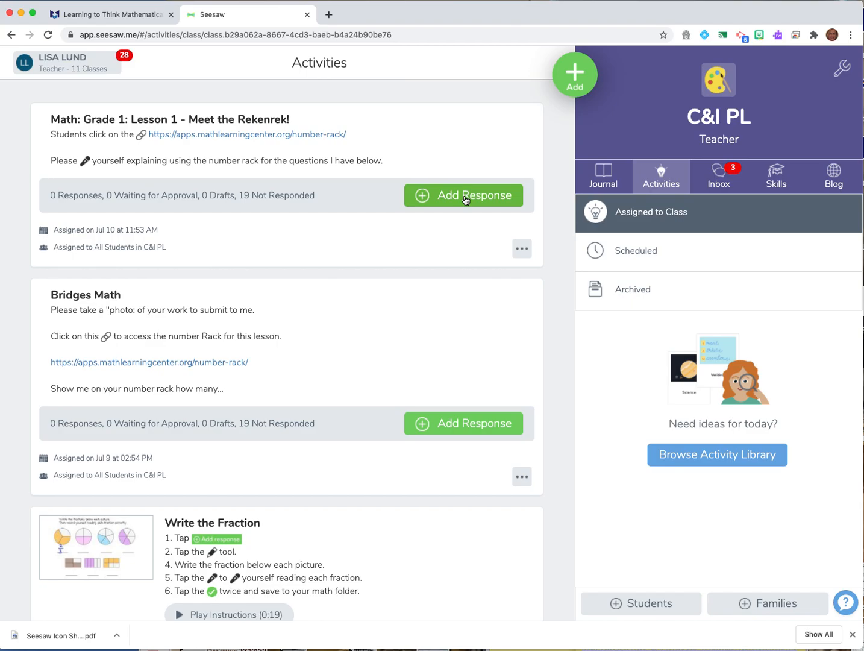
{"action": "left_click", "coordinate": [463, 195]}
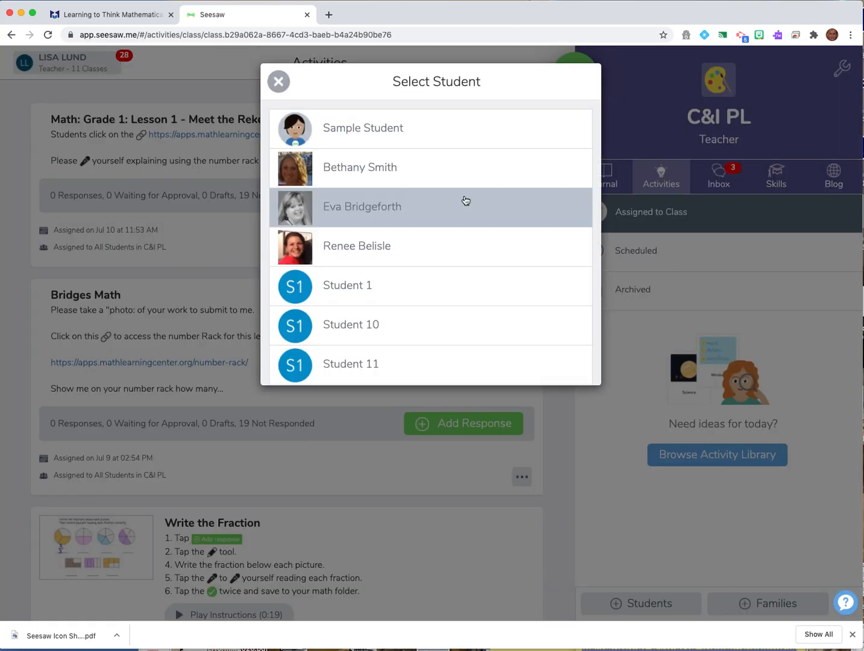
{"action": "mouse_move", "coordinate": [401, 136]}
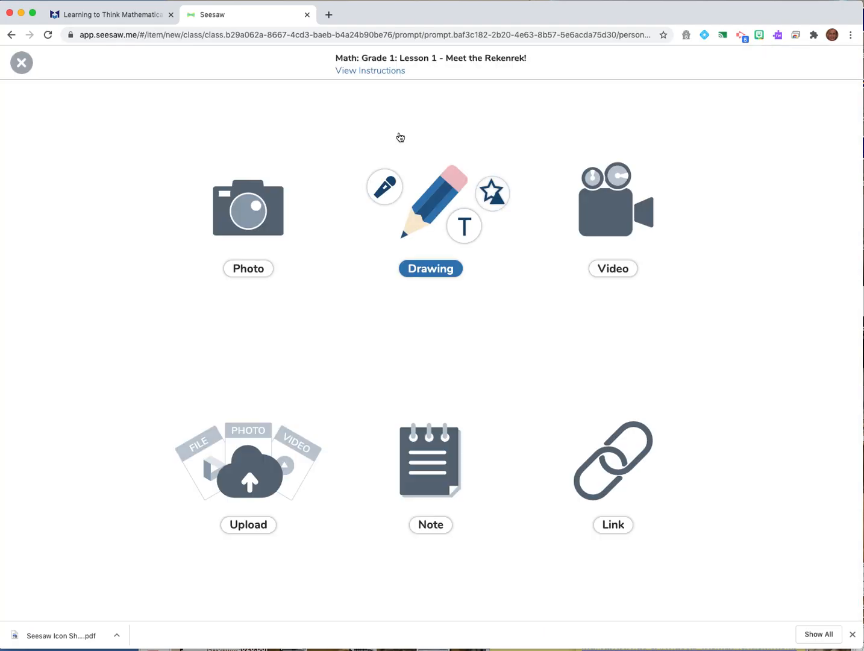
{"action": "mouse_move", "coordinate": [486, 315]}
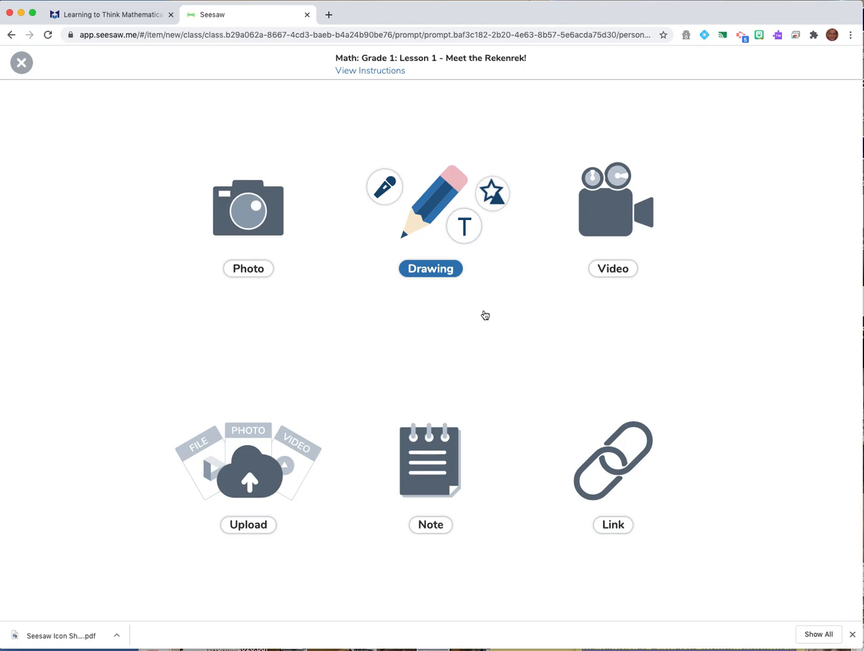
{"action": "left_click", "coordinate": [371, 71]}
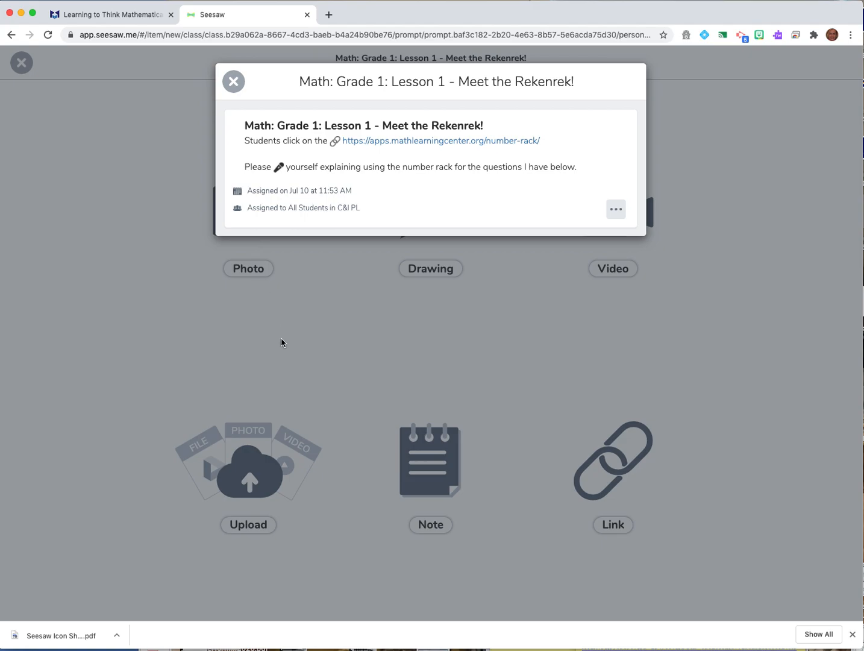
{"action": "mouse_move", "coordinate": [410, 140]}
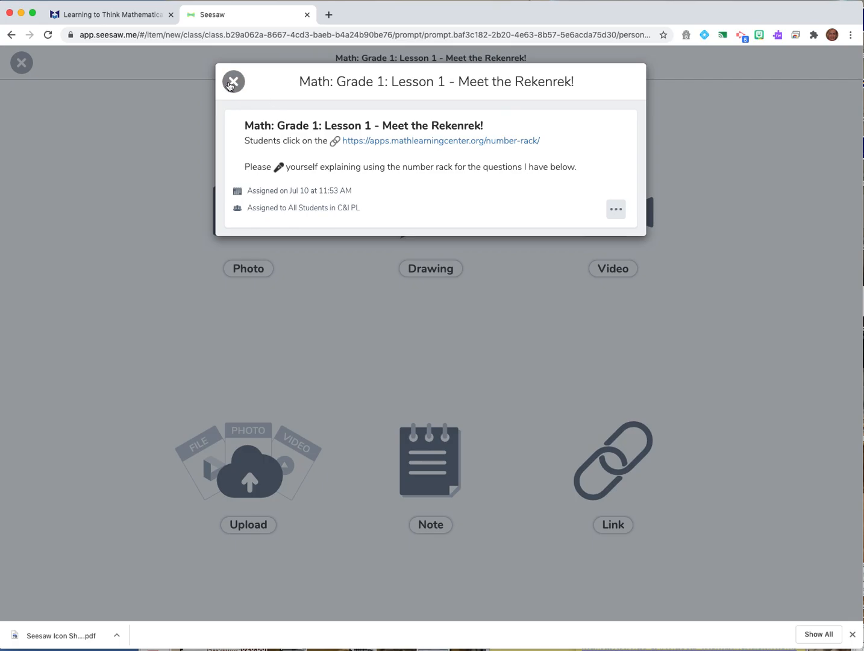
{"action": "left_click", "coordinate": [233, 81]}
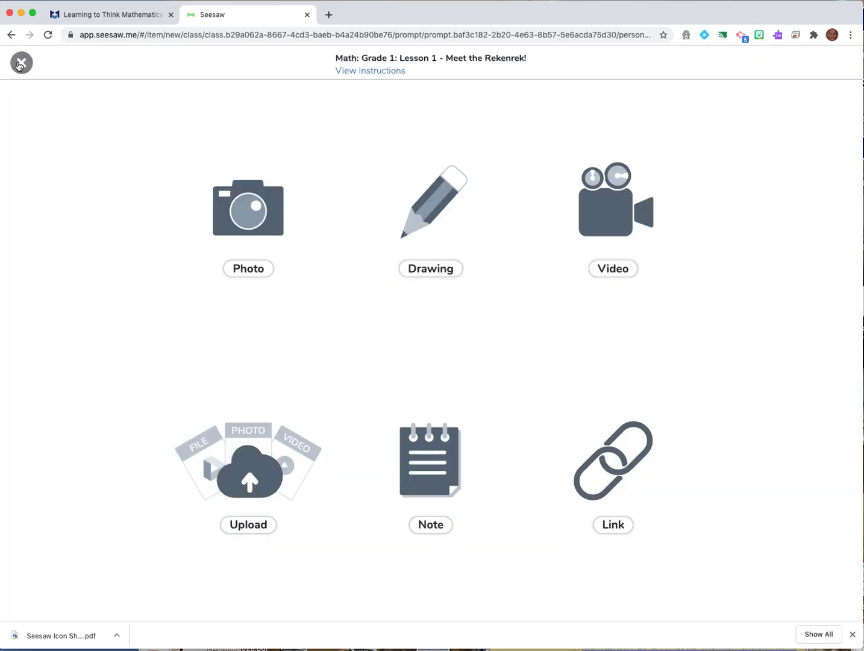
{"action": "left_click", "coordinate": [21, 63]}
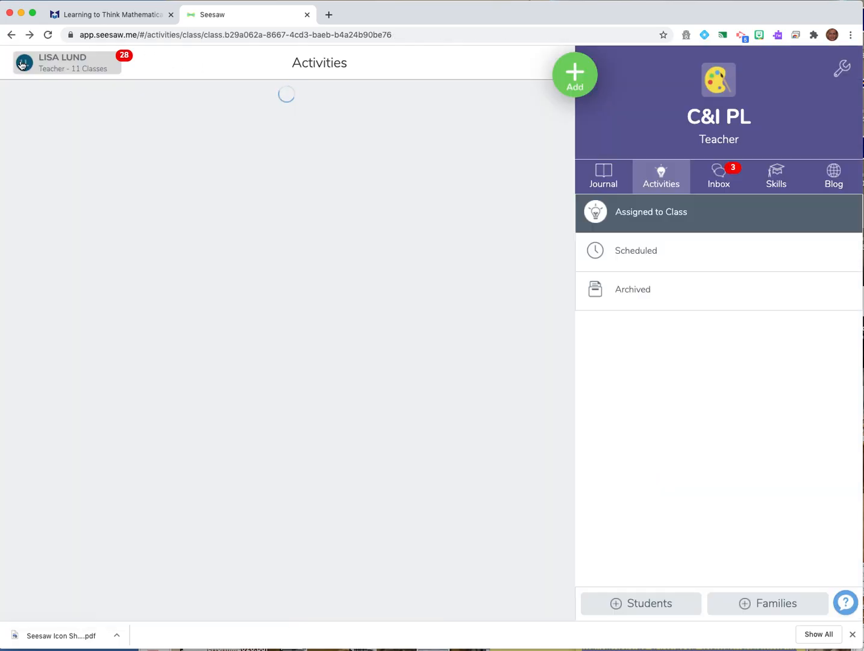